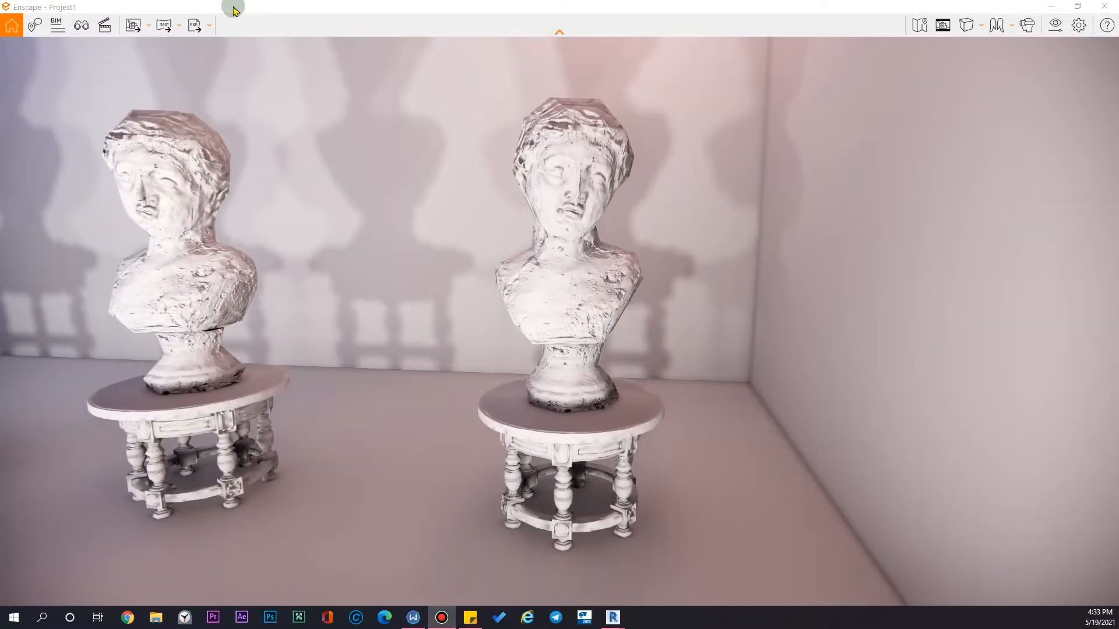
{"action": "mouse_move", "coordinate": [339, 6]}
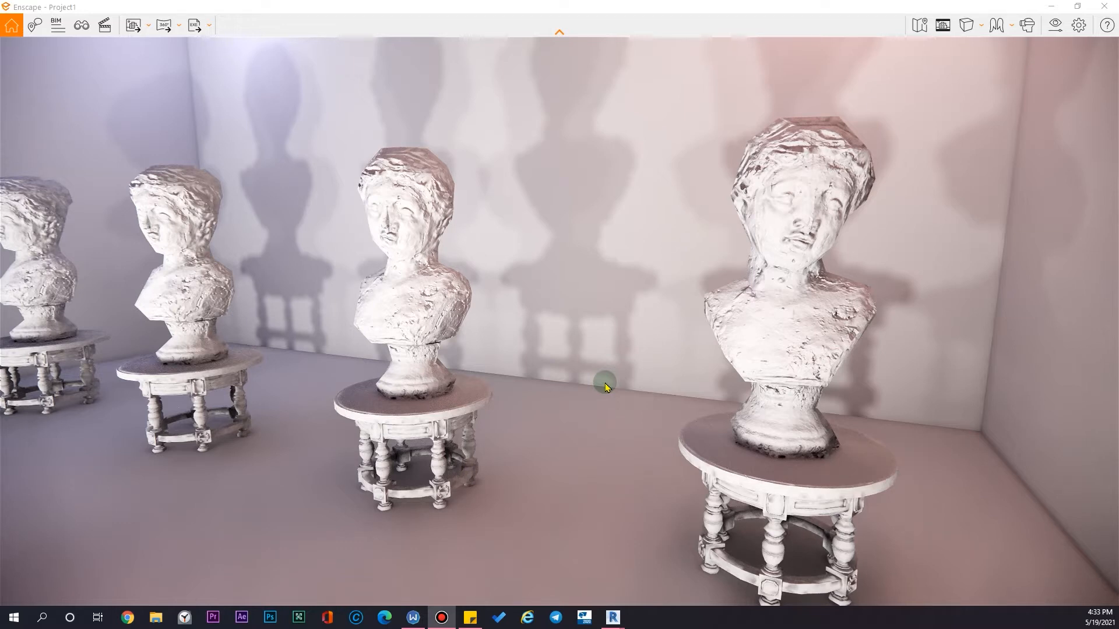
{"action": "mouse_move", "coordinate": [524, 279]}
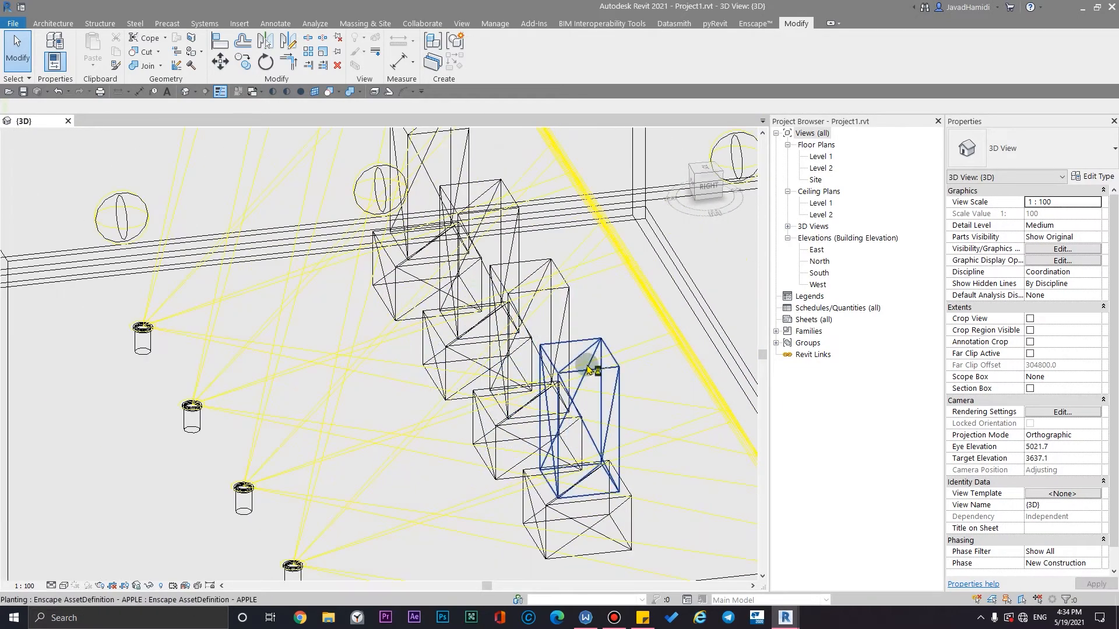
Step: Zoom out and orbit the 3D view until the whole room with its fixtures and placeholder boxes is visible
{"action": "left_click_drag", "start_coordinate": [592, 370], "coordinate": [542, 511]}
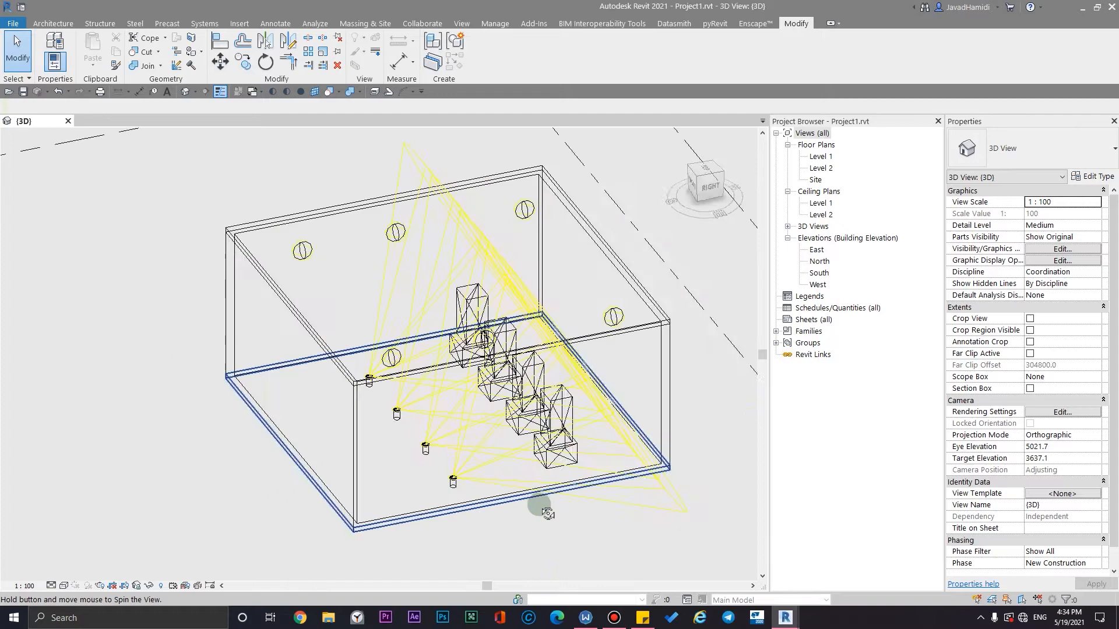
{"action": "left_click_drag", "start_coordinate": [545, 514], "coordinate": [627, 472]}
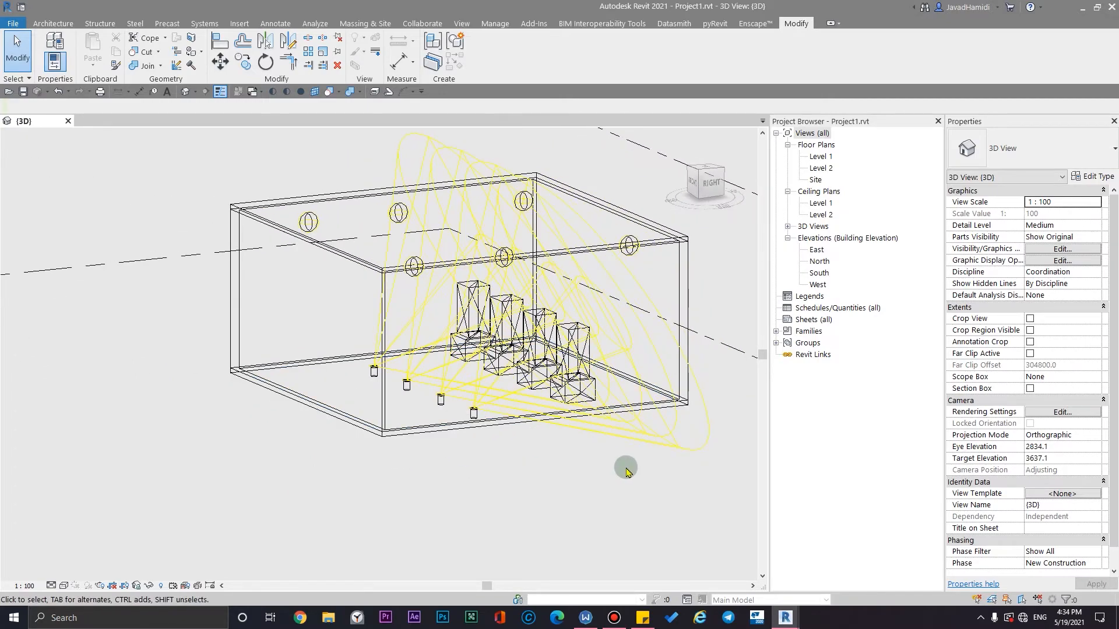
{"action": "left_click_drag", "start_coordinate": [625, 471], "coordinate": [599, 460]}
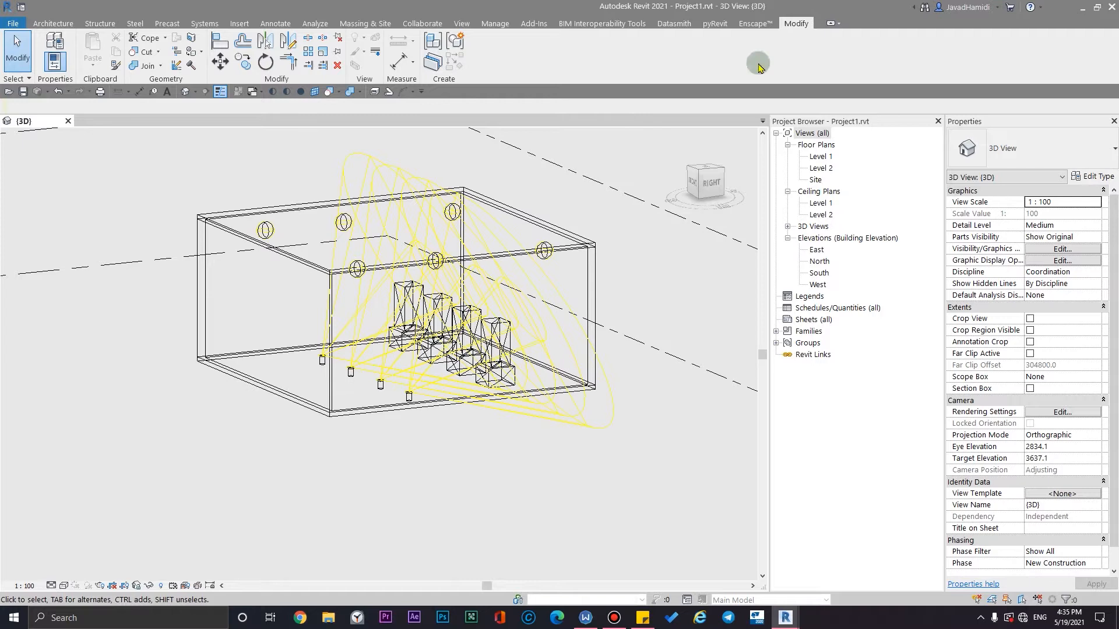
Step: From the Enscape ribbon, open the Asset Library's Custom Assets and start creating a new custom asset
{"action": "left_click", "coordinate": [754, 23]}
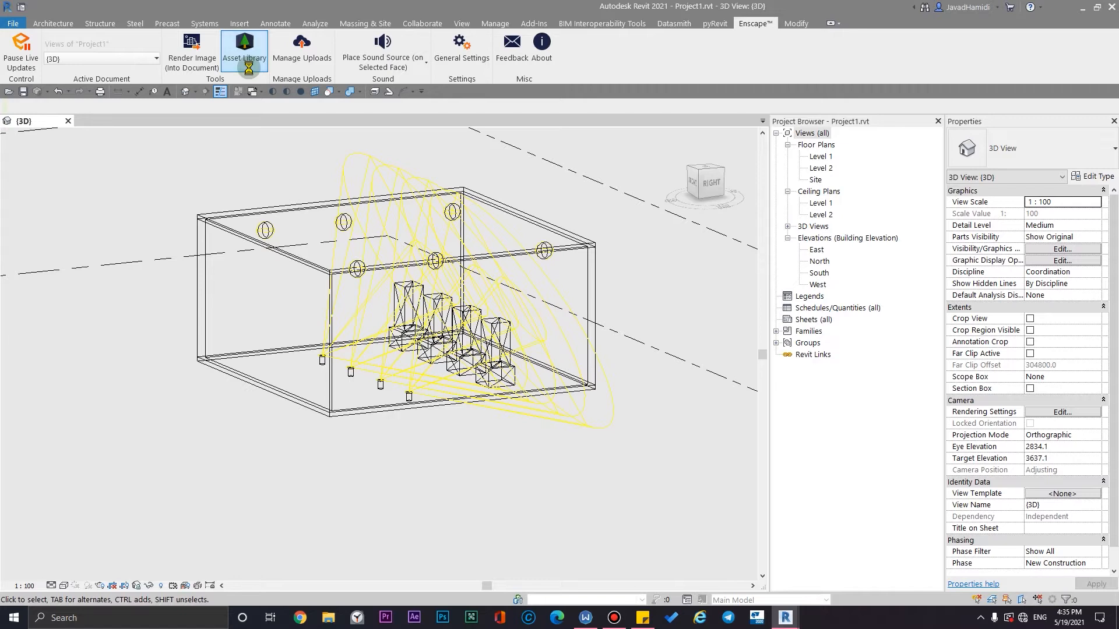
{"action": "left_click", "coordinate": [244, 47]}
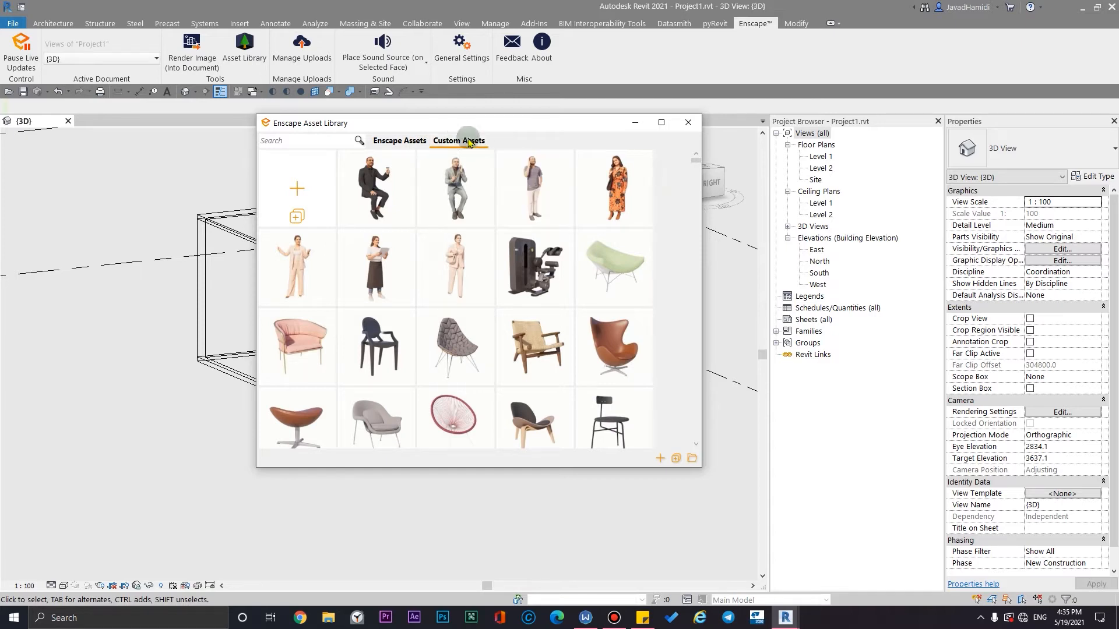
{"action": "mouse_move", "coordinate": [659, 458]}
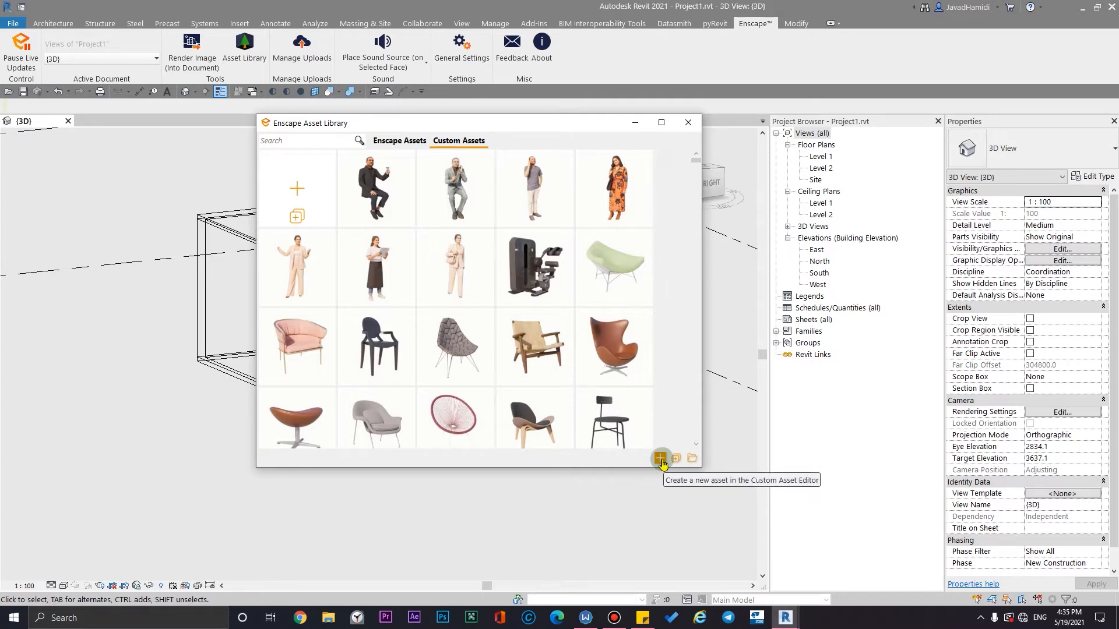
{"action": "mouse_move", "coordinate": [666, 477]}
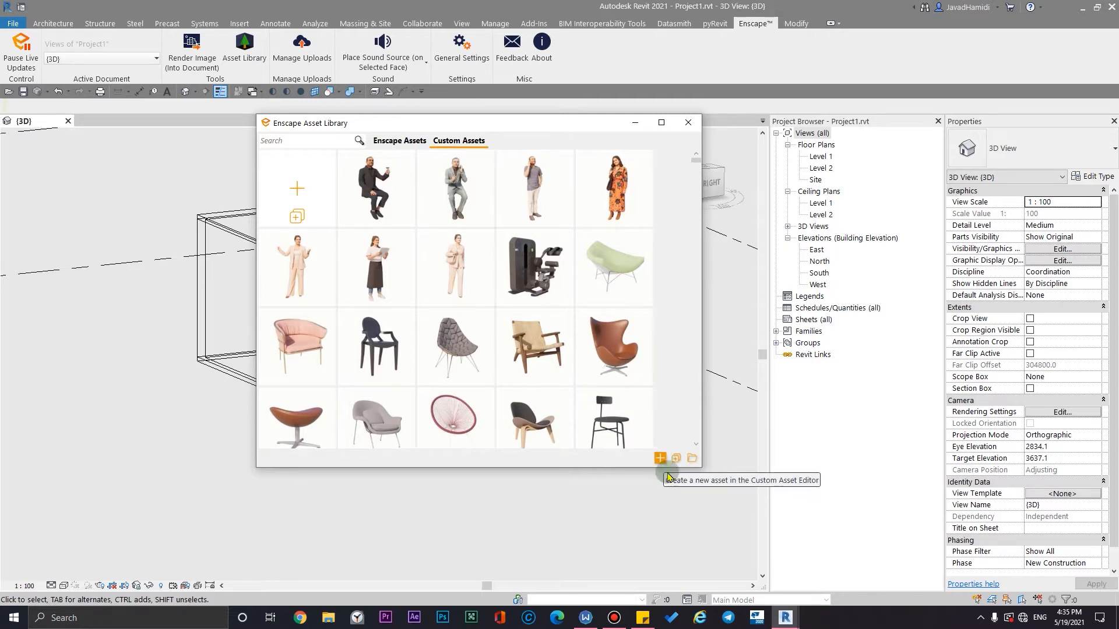
{"action": "mouse_move", "coordinate": [689, 443]}
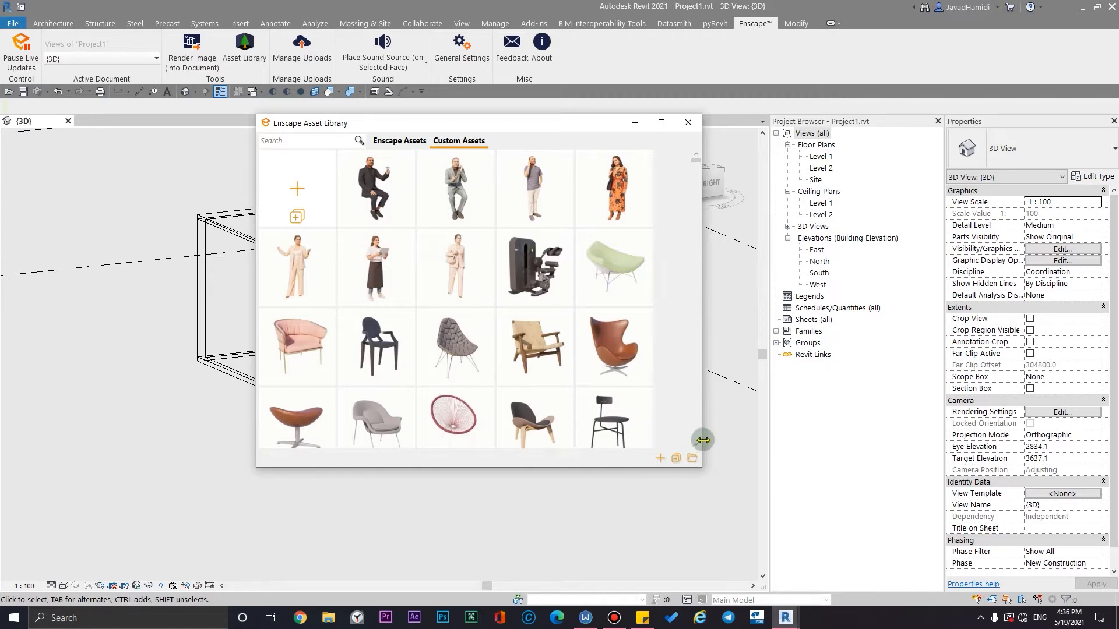
{"action": "mouse_move", "coordinate": [579, 533]}
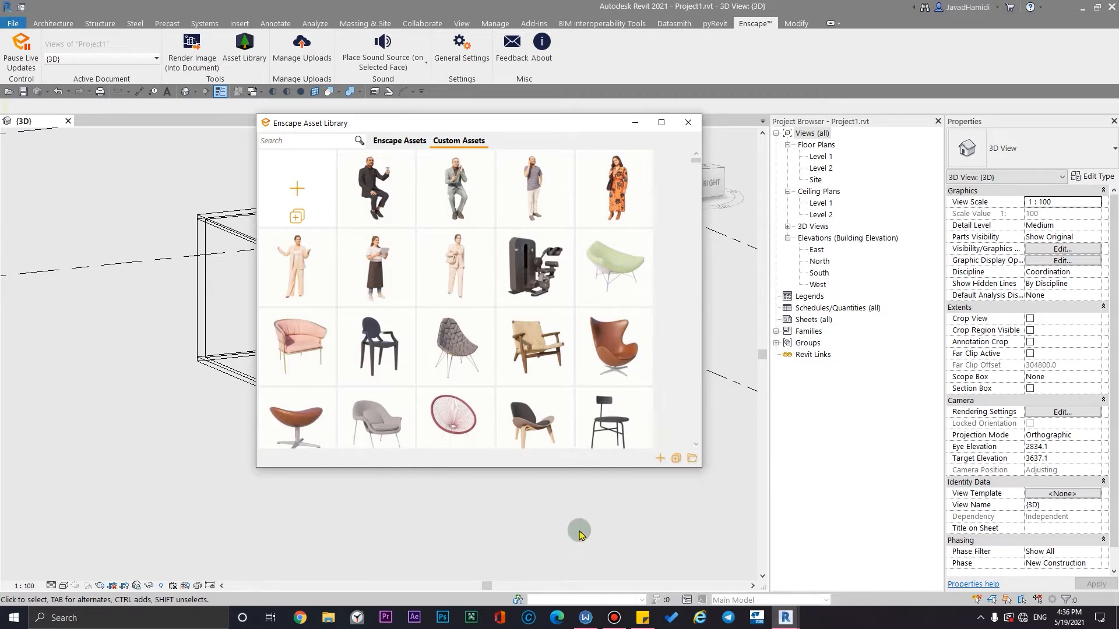
{"action": "mouse_move", "coordinate": [656, 513]}
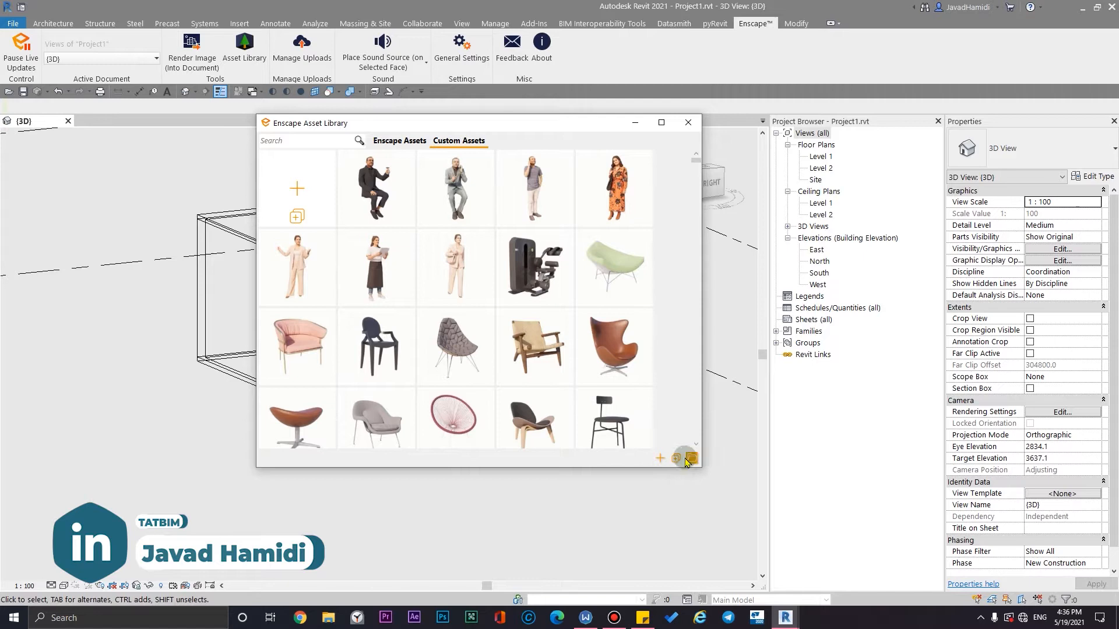
{"action": "mouse_move", "coordinate": [691, 458]}
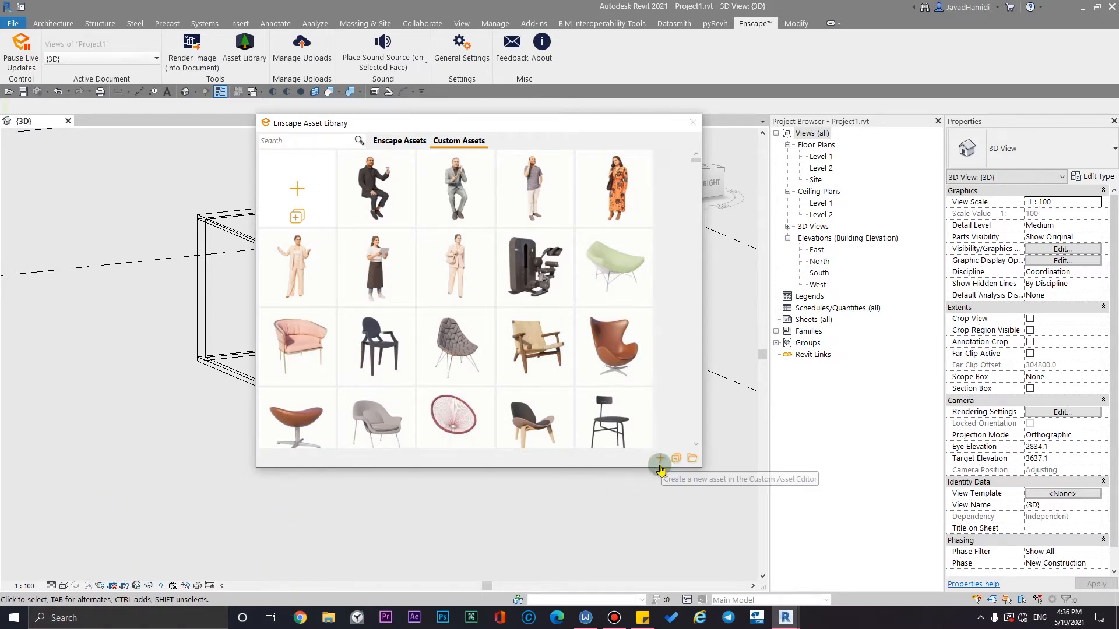
{"action": "left_click", "coordinate": [660, 458]}
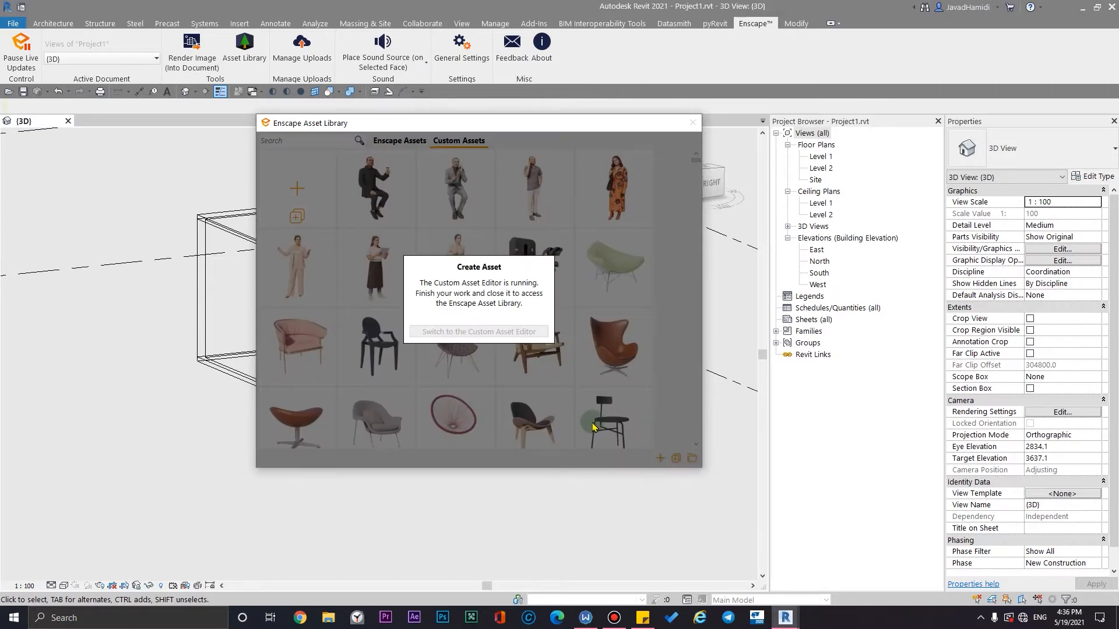
Step: Switch to the running Custom Asset Editor with its blank new project and reposition its window
{"action": "left_click", "coordinate": [478, 331]}
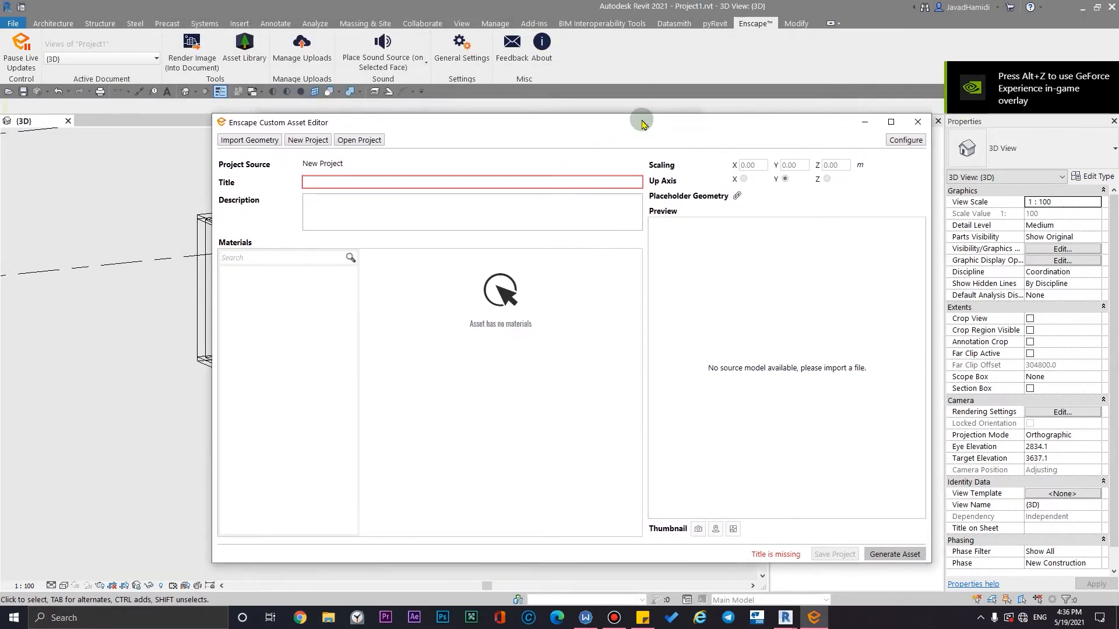
{"action": "left_click_drag", "start_coordinate": [641, 119], "coordinate": [610, 98]}
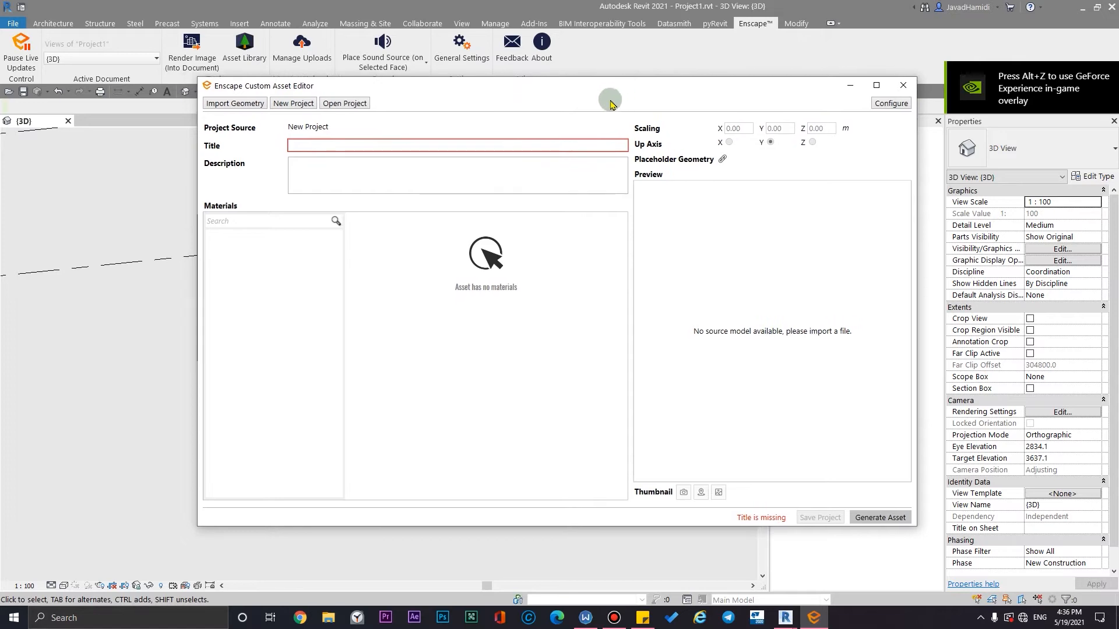
{"action": "mouse_move", "coordinate": [717, 90]}
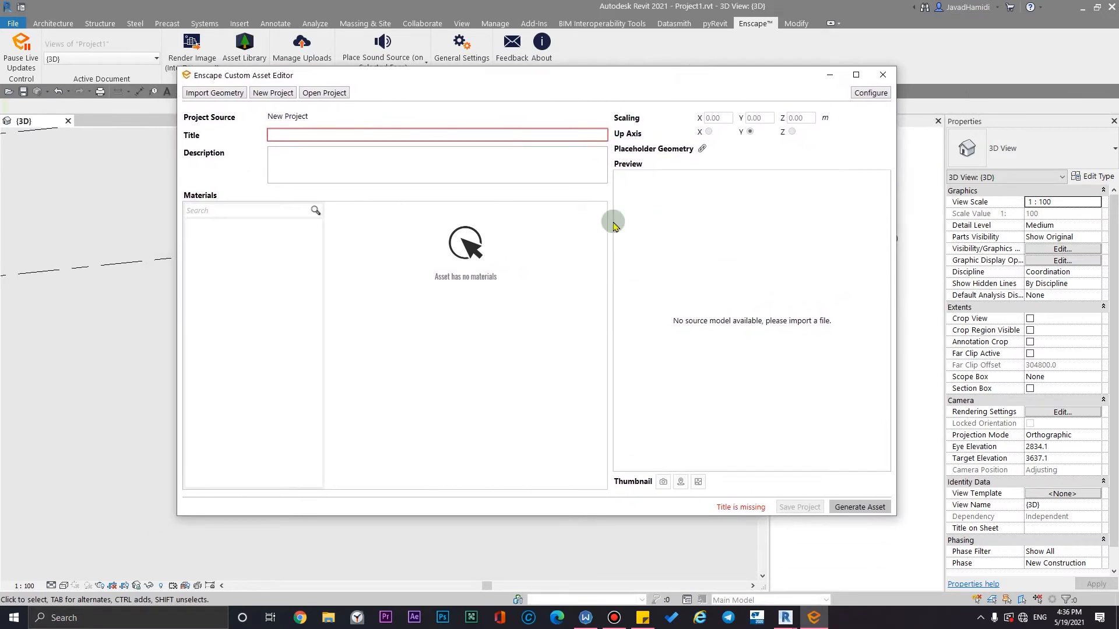
{"action": "mouse_move", "coordinate": [631, 510]}
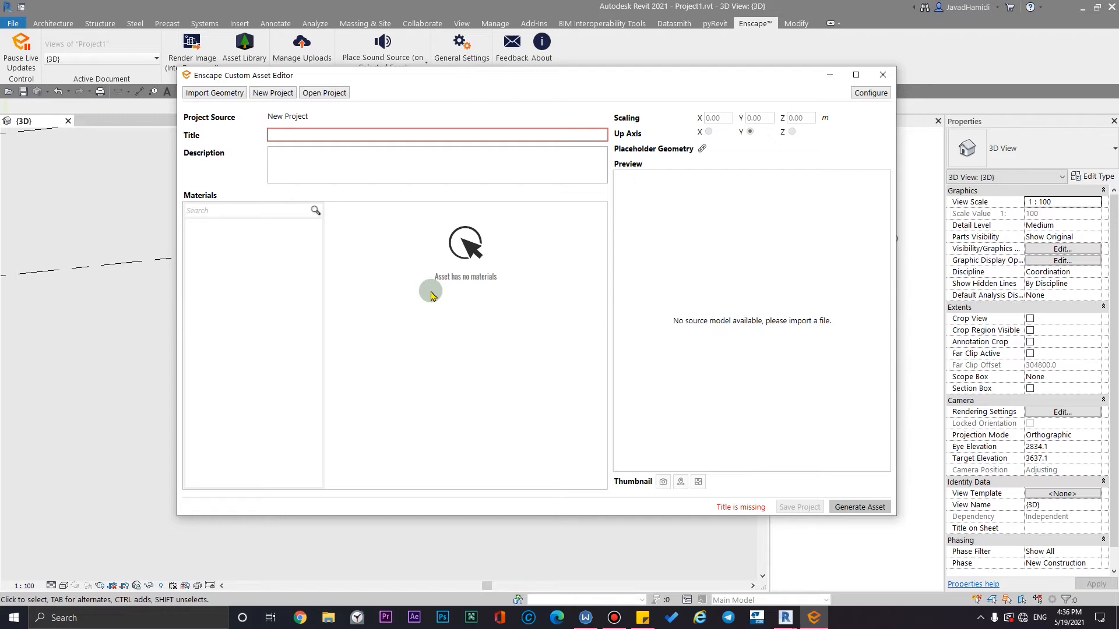
{"action": "mouse_move", "coordinate": [269, 118]}
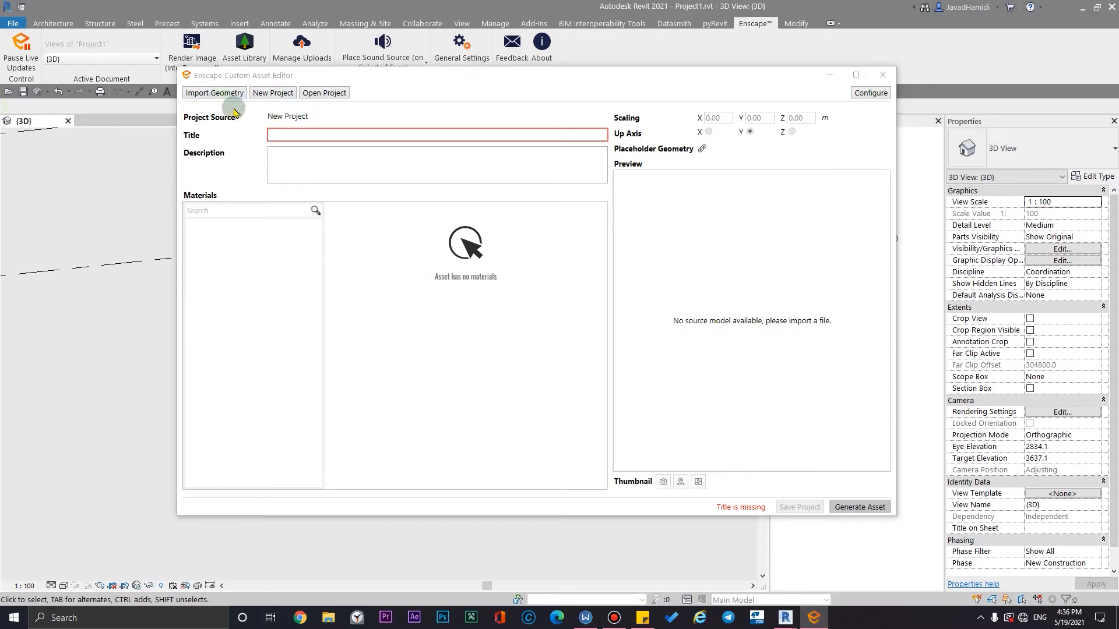
Step: Import uc1kebzfa_LOD4.fbx from the Wood_Other_uc1kebzfa_2K_3d_ms folder as the round table geometry
{"action": "left_click", "coordinate": [213, 92]}
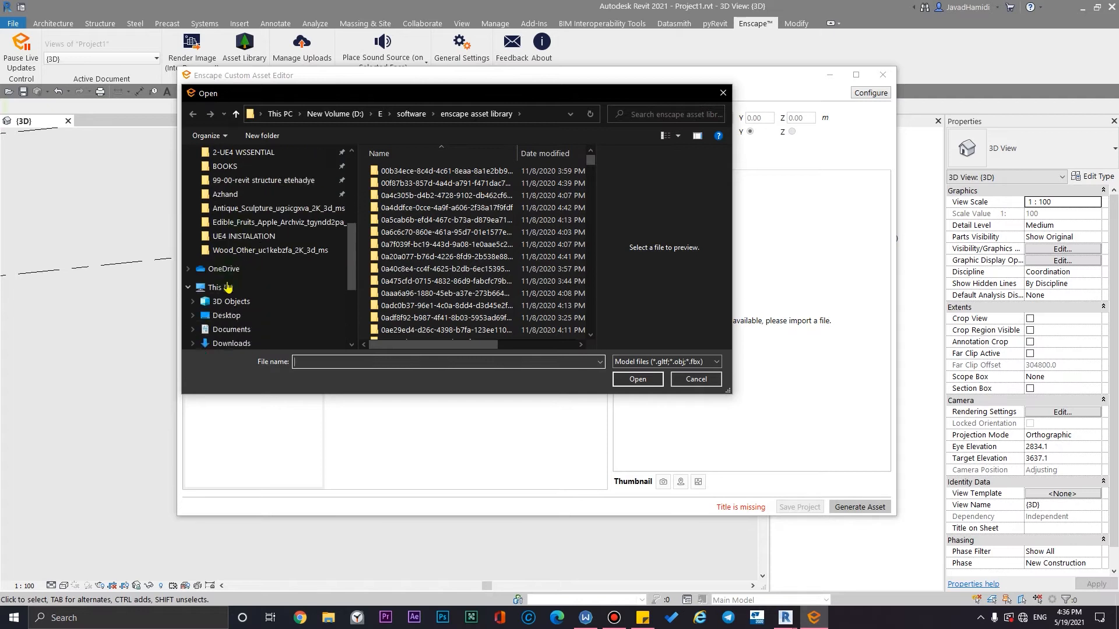
{"action": "left_click", "coordinate": [225, 300]}
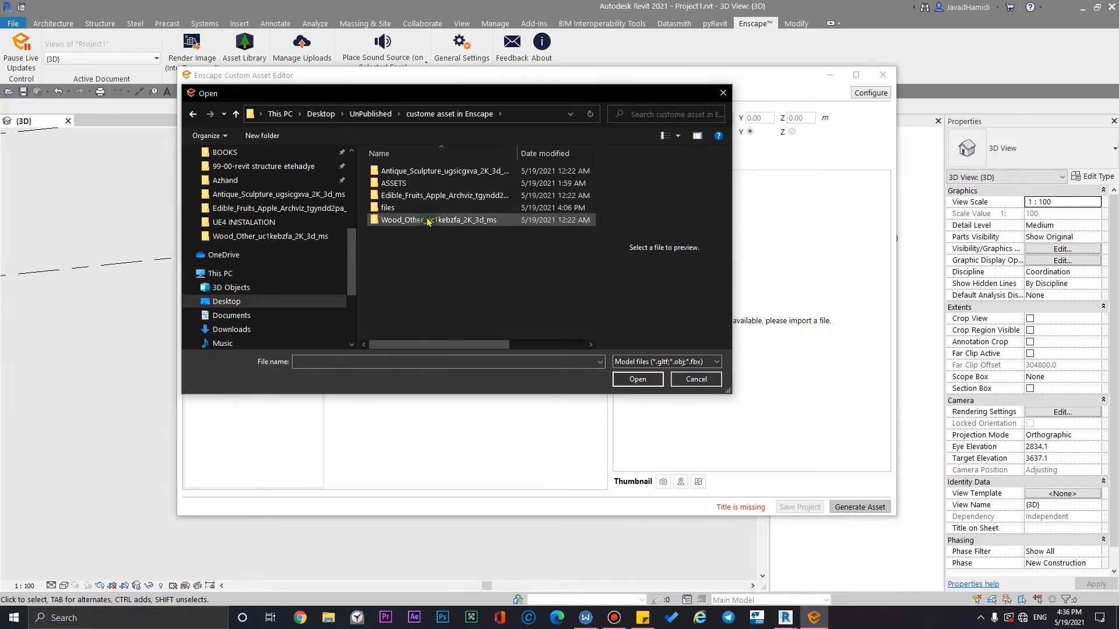
{"action": "left_click", "coordinate": [388, 208]}
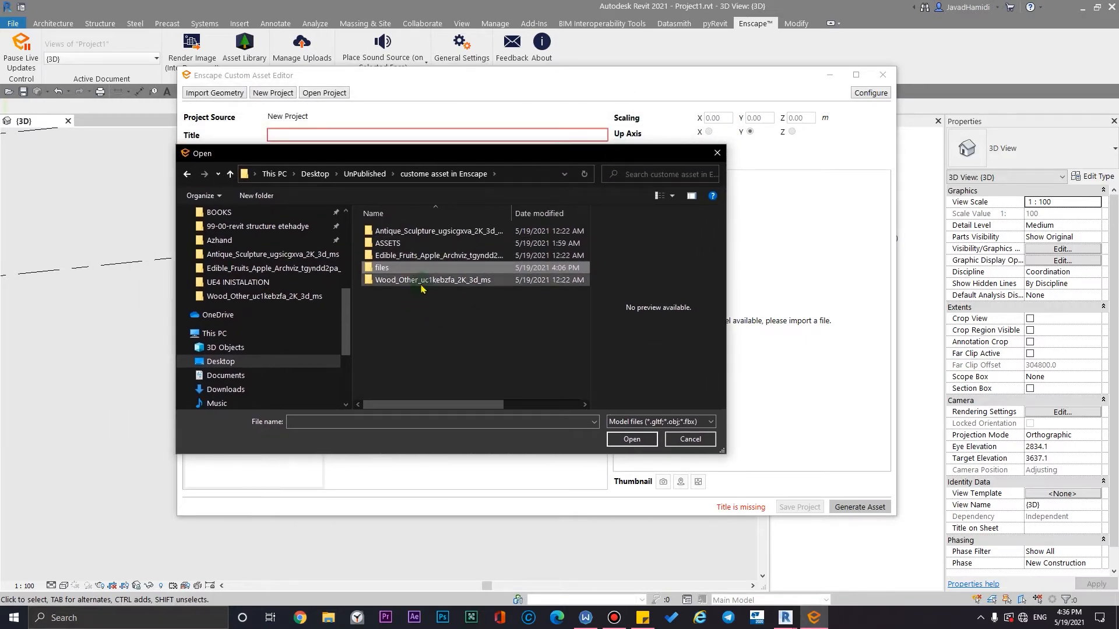
{"action": "double_click", "coordinate": [431, 280]}
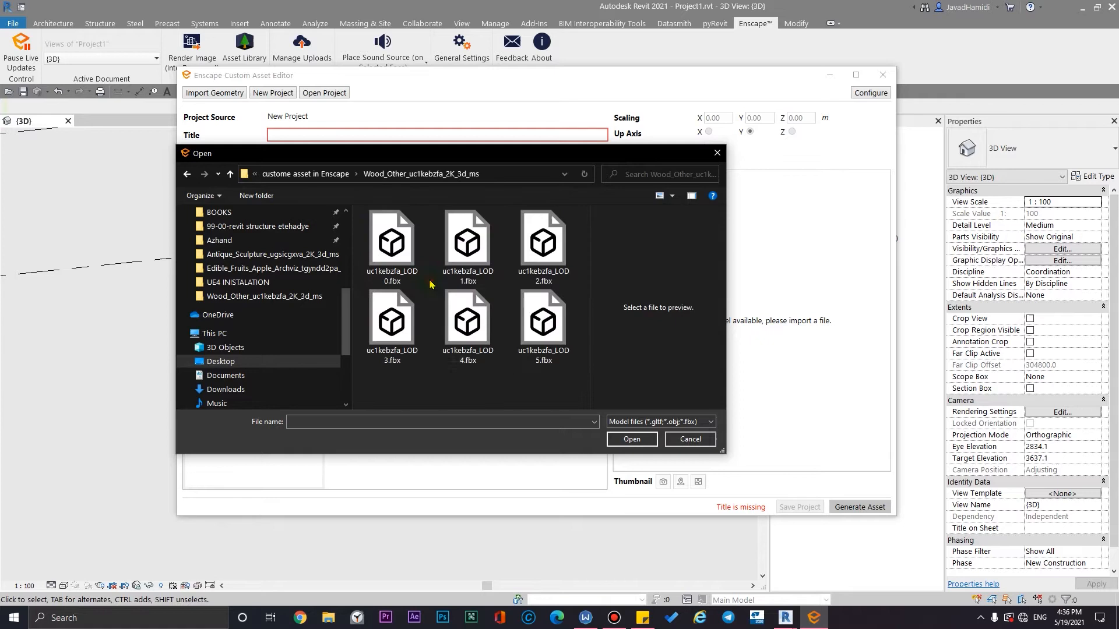
{"action": "left_click", "coordinate": [467, 240]}
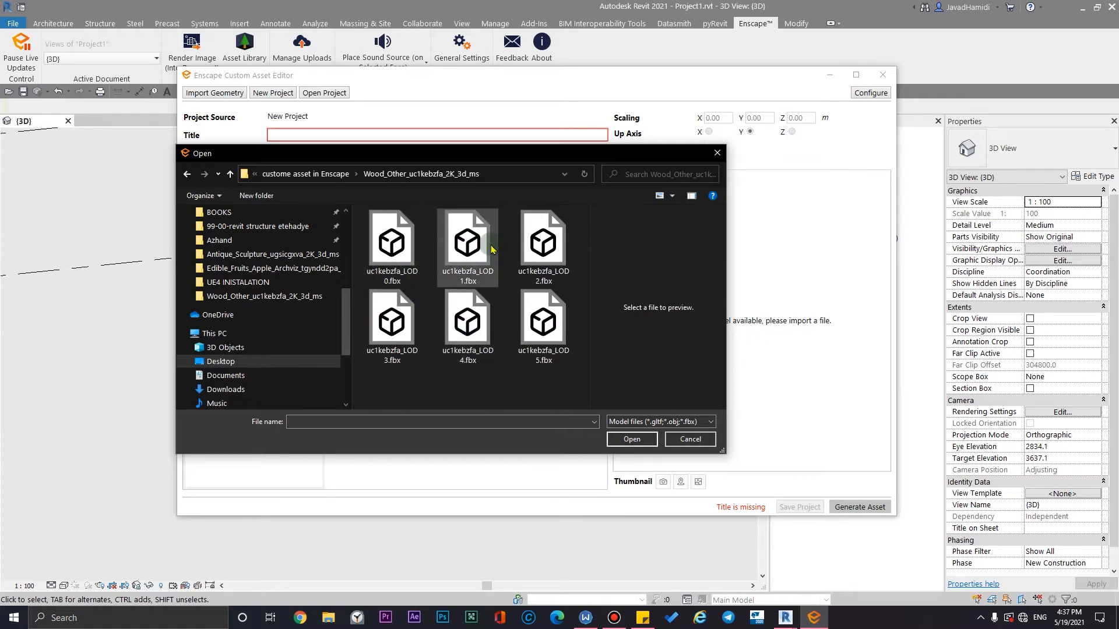
{"action": "mouse_move", "coordinate": [468, 242]}
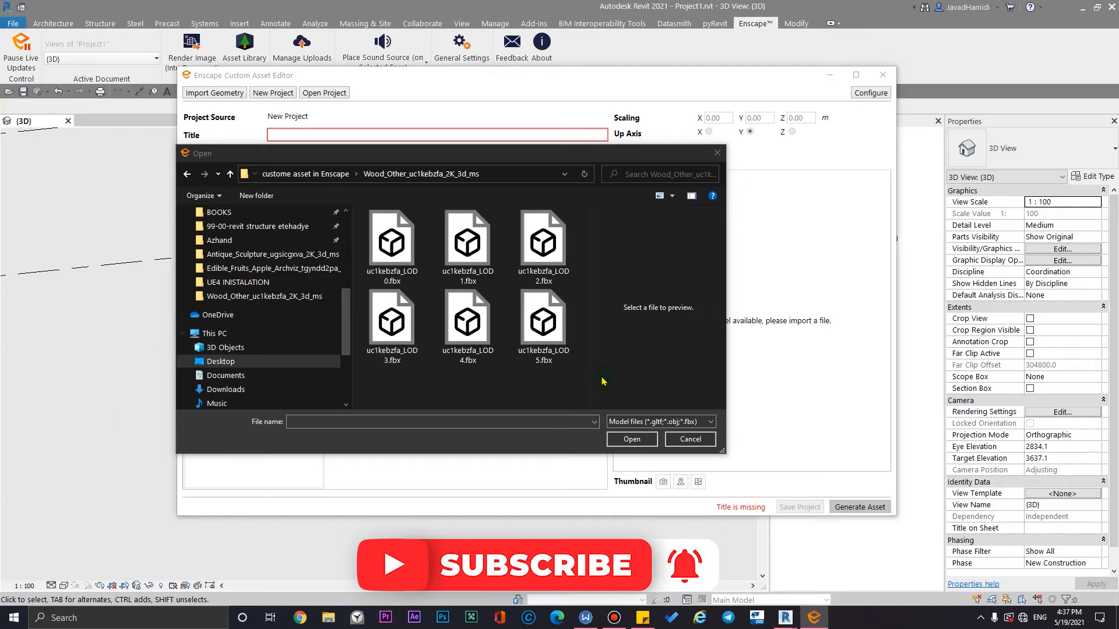
{"action": "mouse_move", "coordinate": [464, 402]}
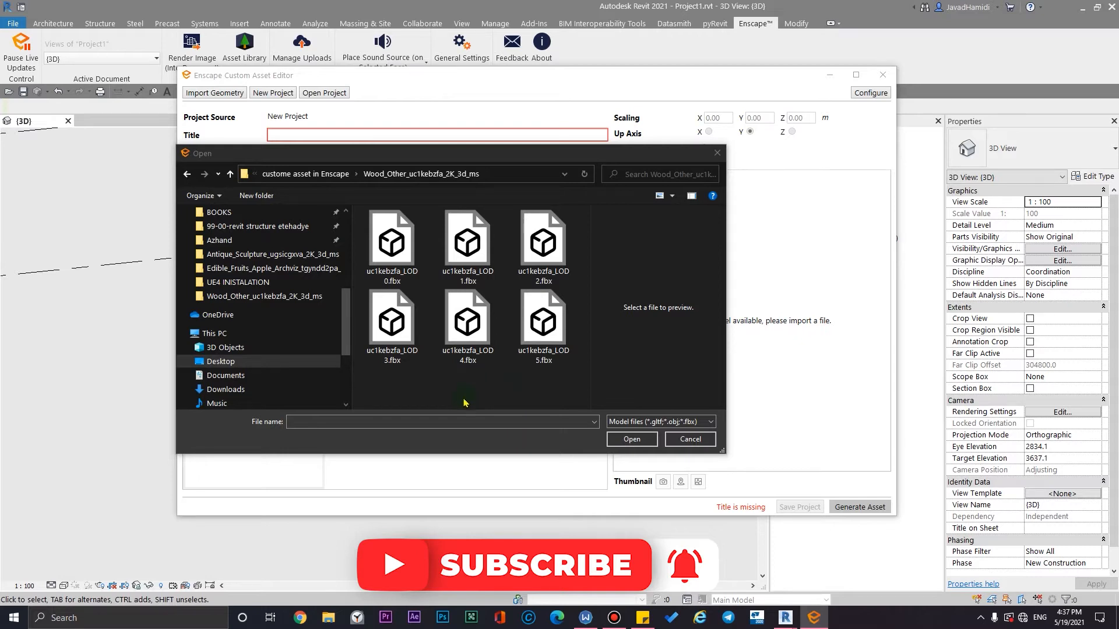
{"action": "mouse_move", "coordinate": [465, 403]}
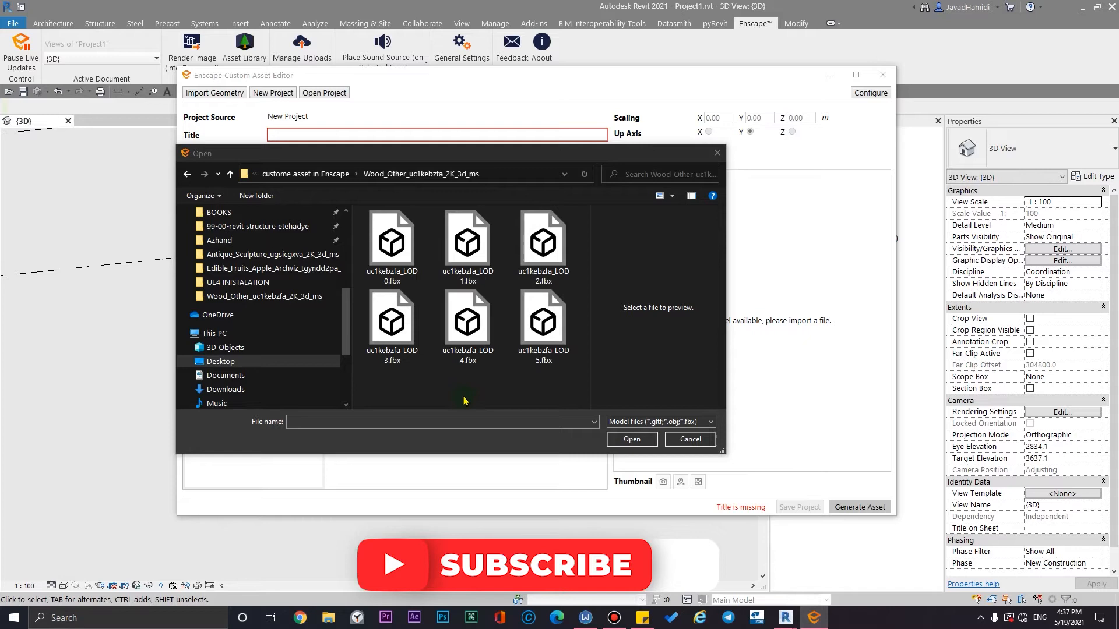
{"action": "mouse_move", "coordinate": [500, 409]}
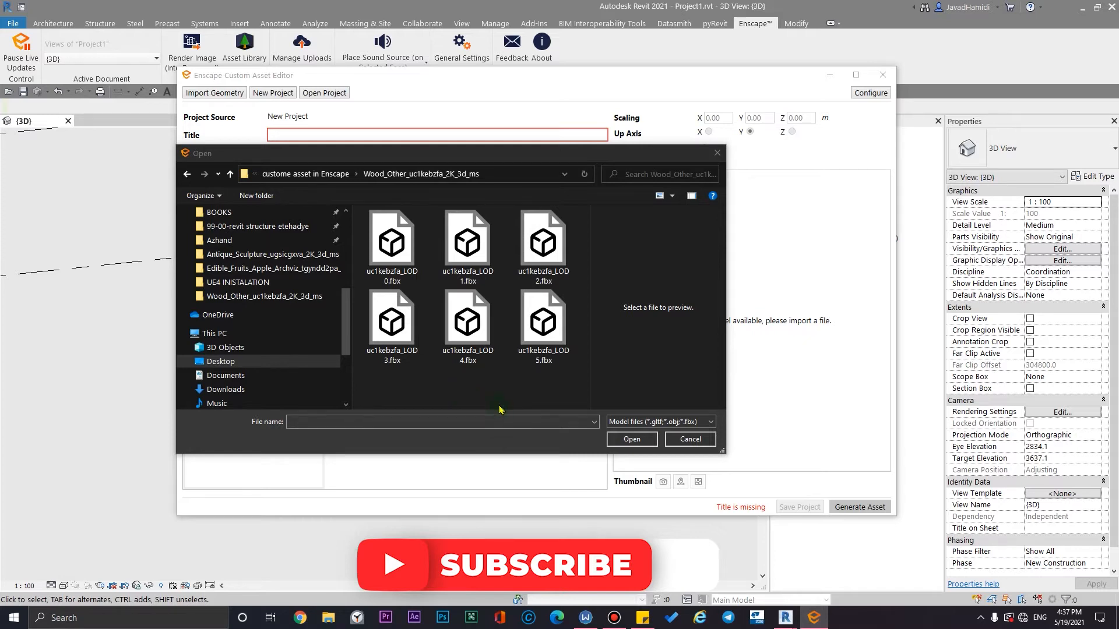
{"action": "left_click", "coordinate": [467, 322]}
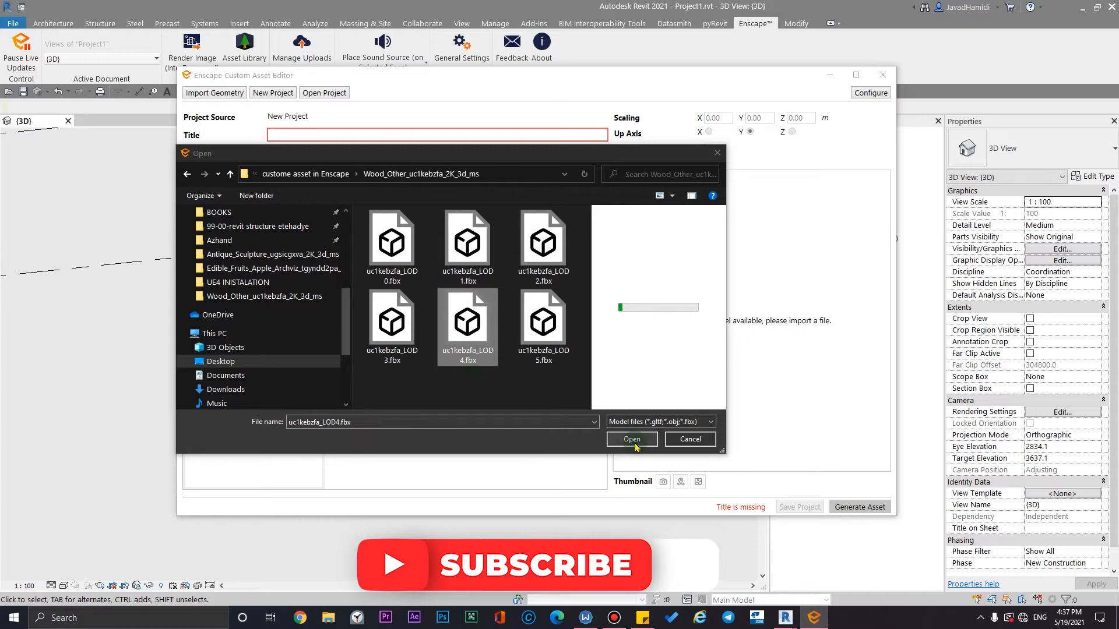
{"action": "left_click", "coordinate": [631, 439]}
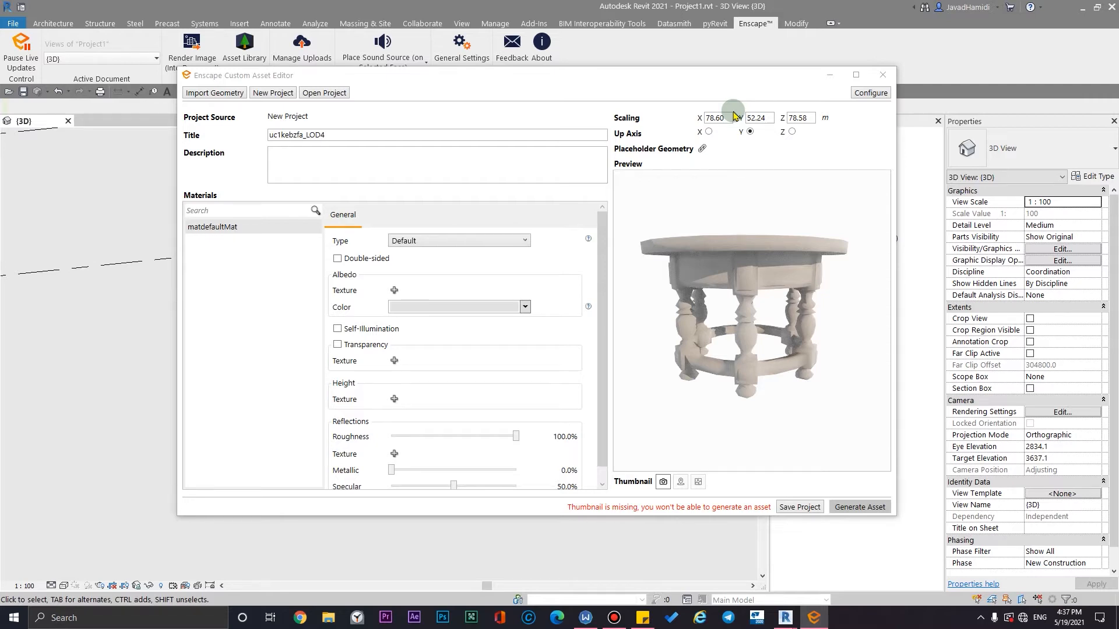
Step: Rescale the table to X 1.00, Y 0.66, Z 1.00 metres and check it from above in the preview
{"action": "left_click", "coordinate": [714, 116]}
{"action": "type", "text": "1"}
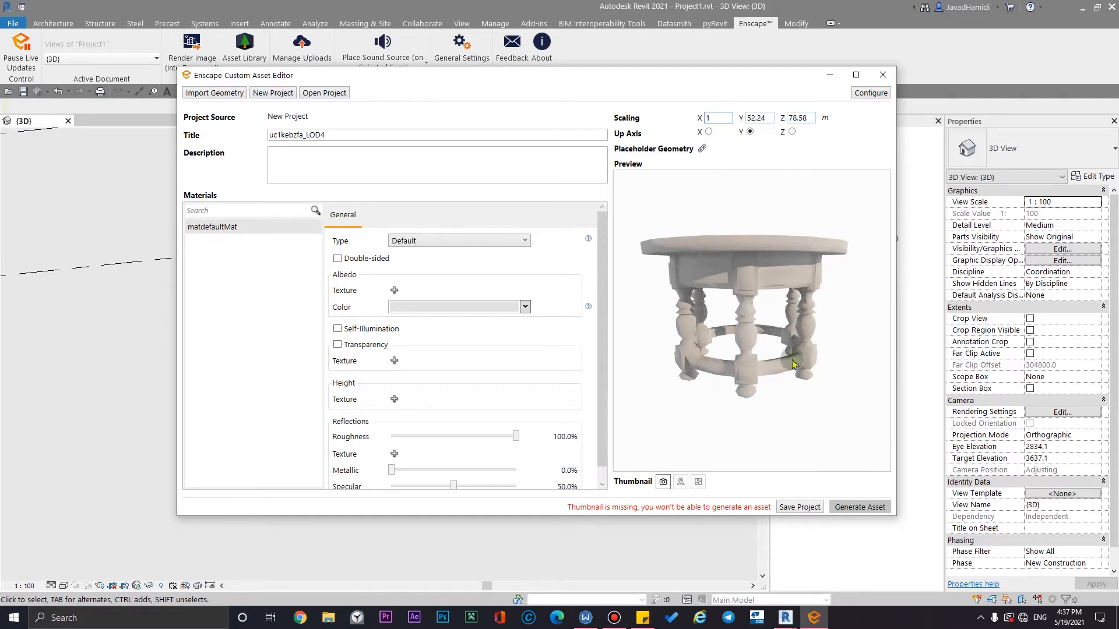
{"action": "left_click_drag", "start_coordinate": [792, 364], "coordinate": [827, 350]}
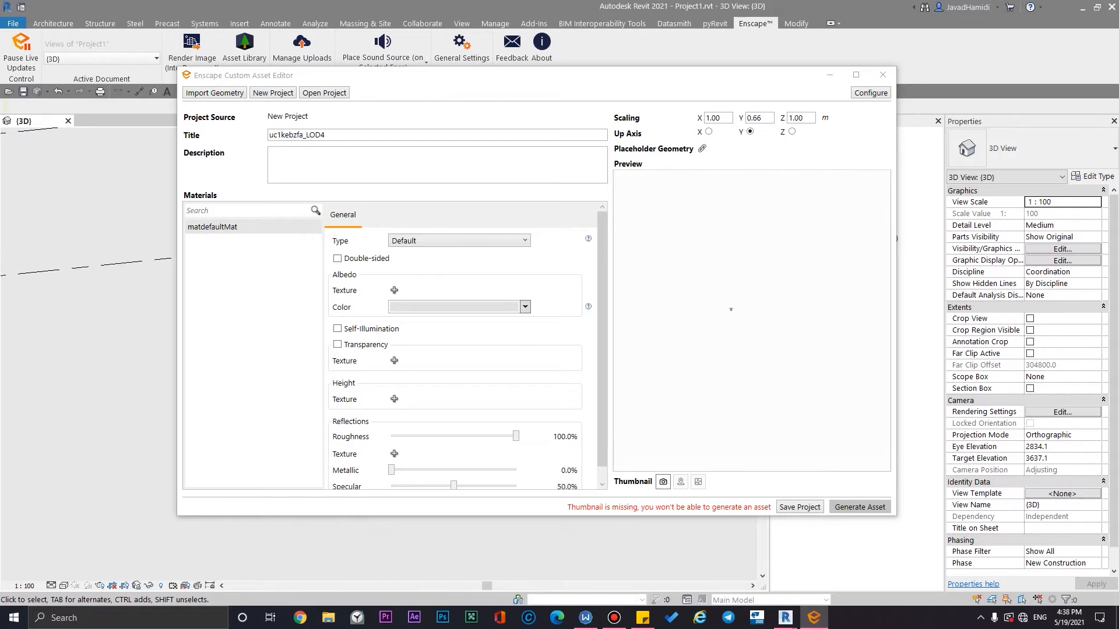
{"action": "mouse_move", "coordinate": [881, 412]}
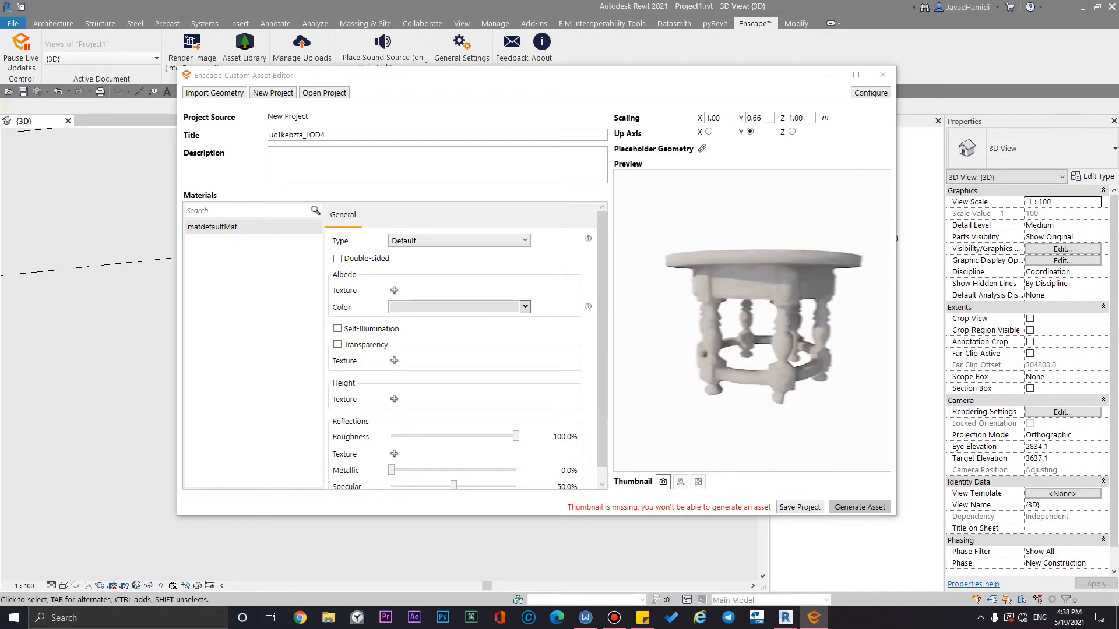
{"action": "left_click_drag", "start_coordinate": [750, 322], "coordinate": [609, 410]}
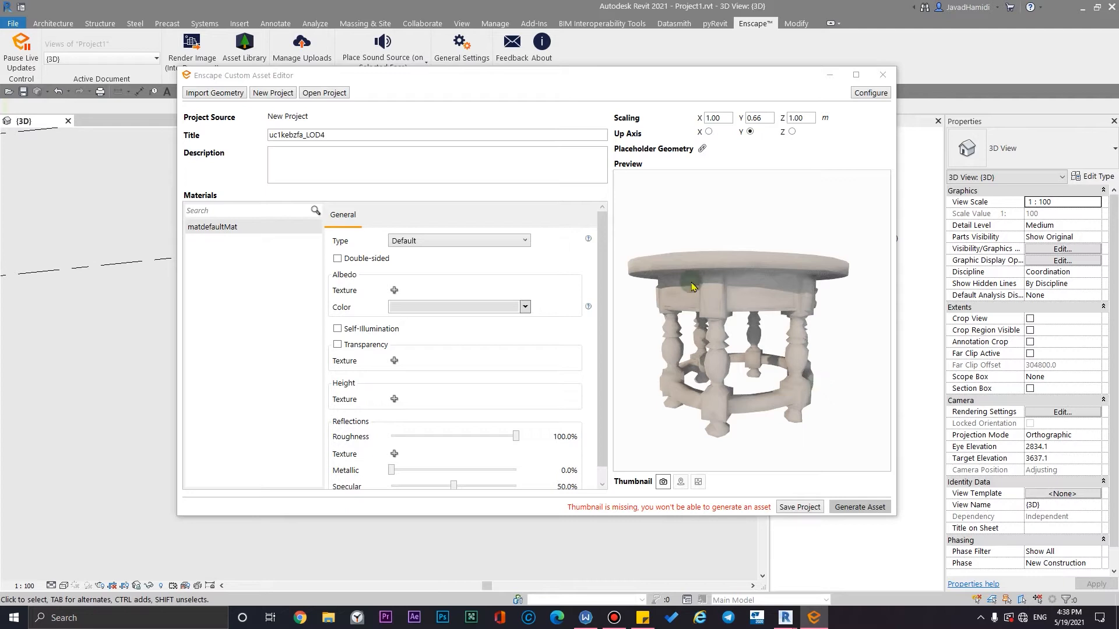
{"action": "mouse_move", "coordinate": [784, 330]}
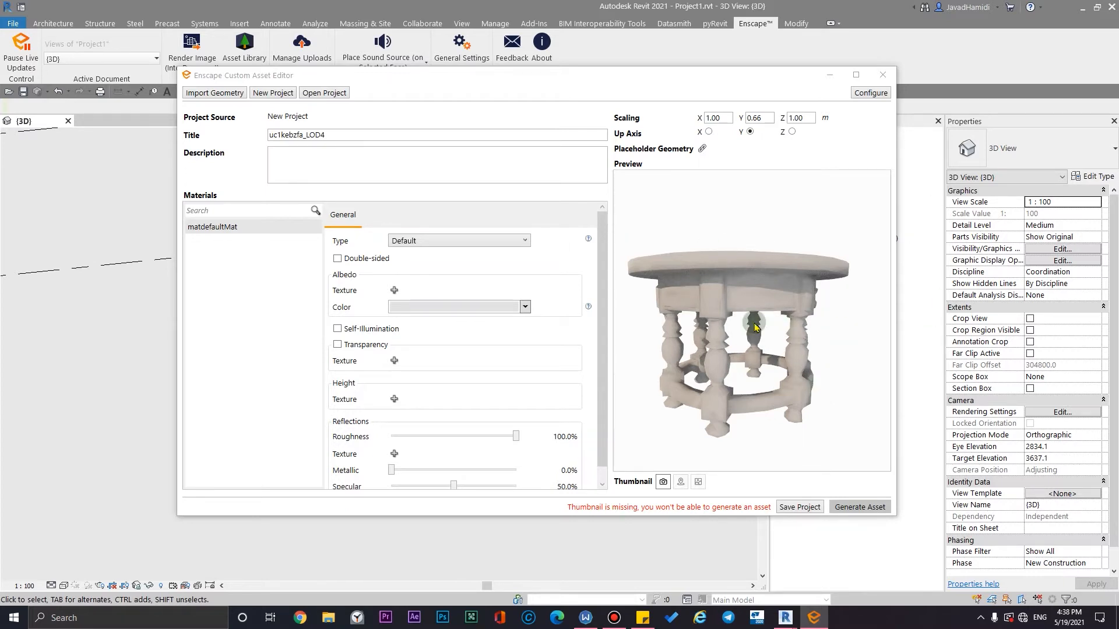
{"action": "triple_click", "coordinate": [437, 135]}
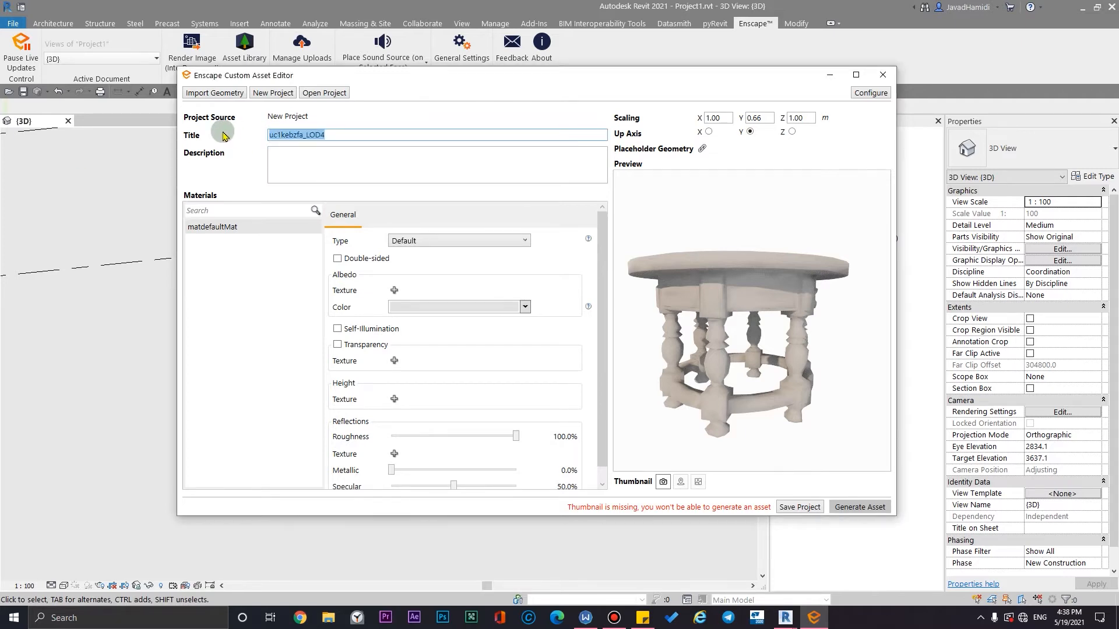
Step: Retitle the asset 'Table-cusyomr' and bring up the material type list
{"action": "type", "text": "Table-"}
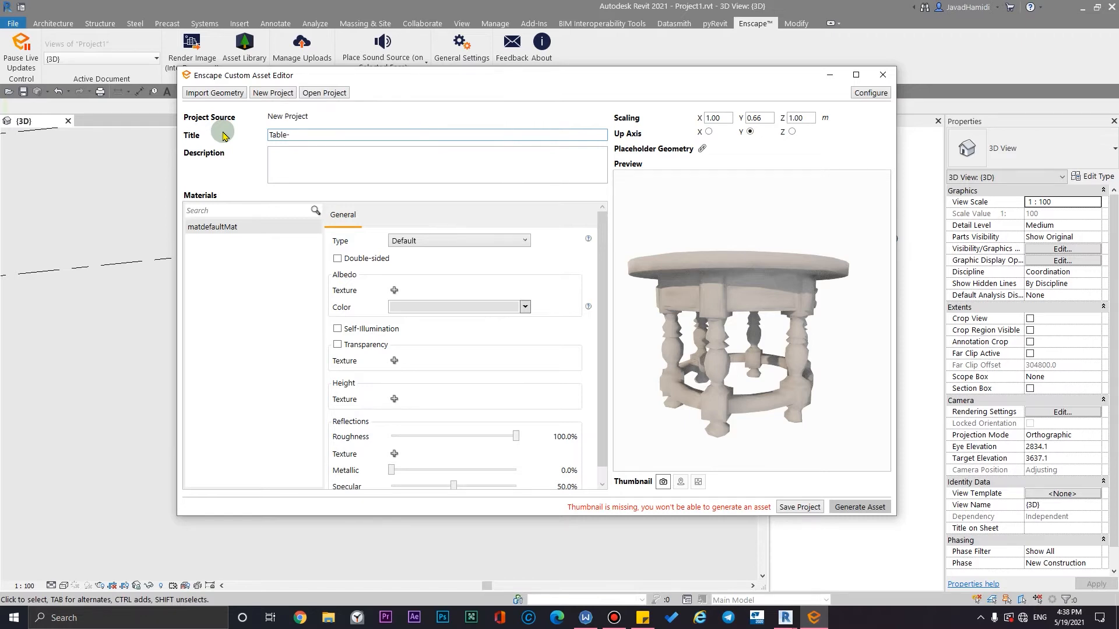
{"action": "type", "text": "cusyomr"}
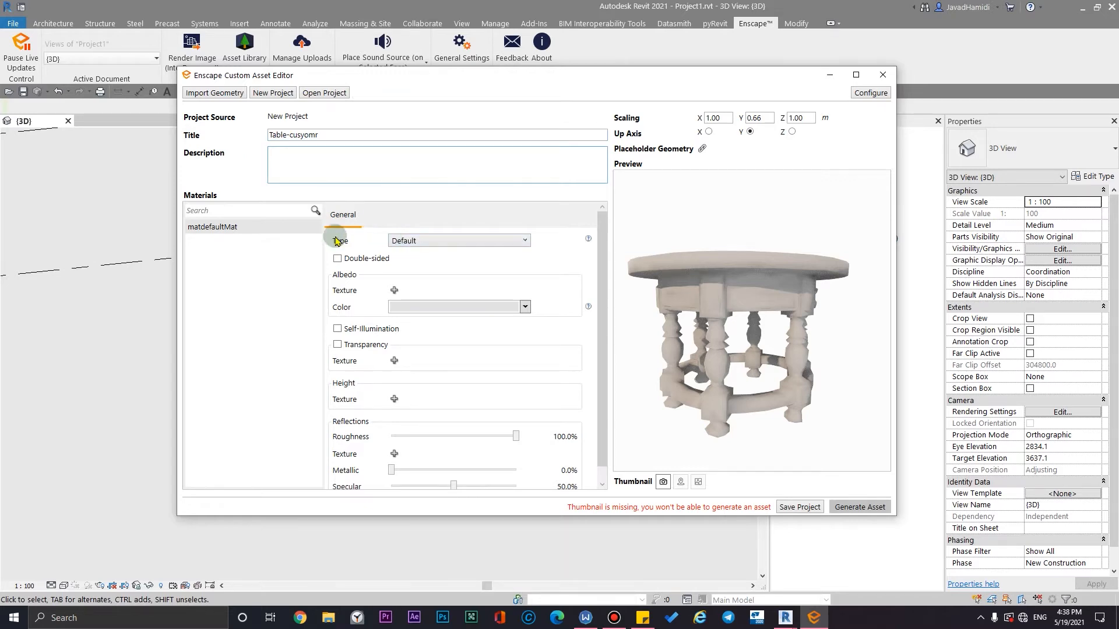
{"action": "left_click", "coordinate": [457, 240]}
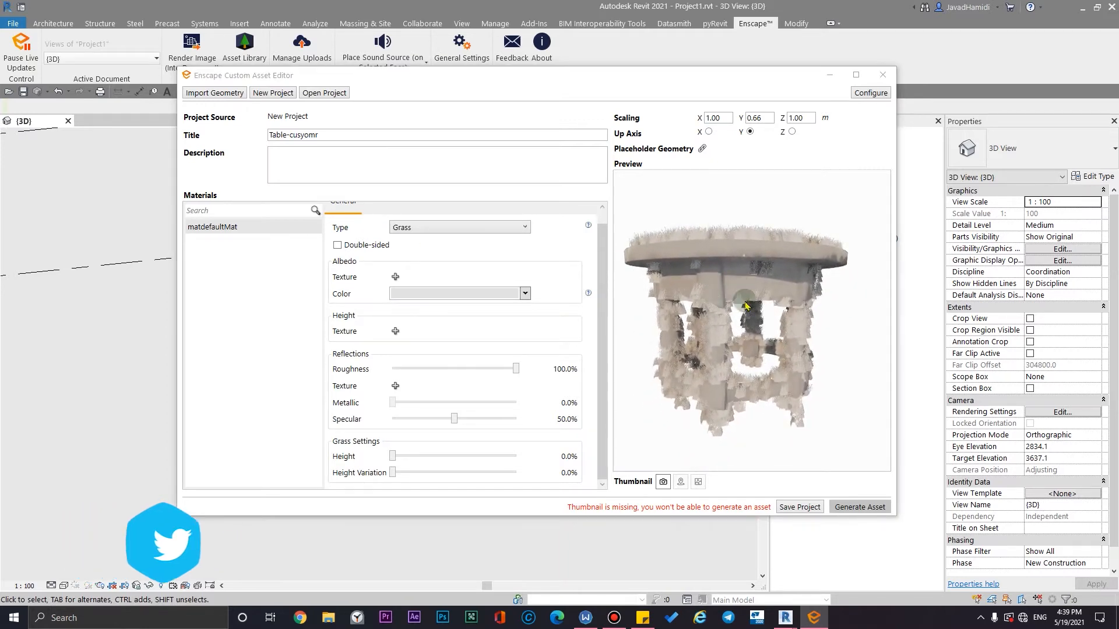
{"action": "left_click", "coordinate": [459, 227]}
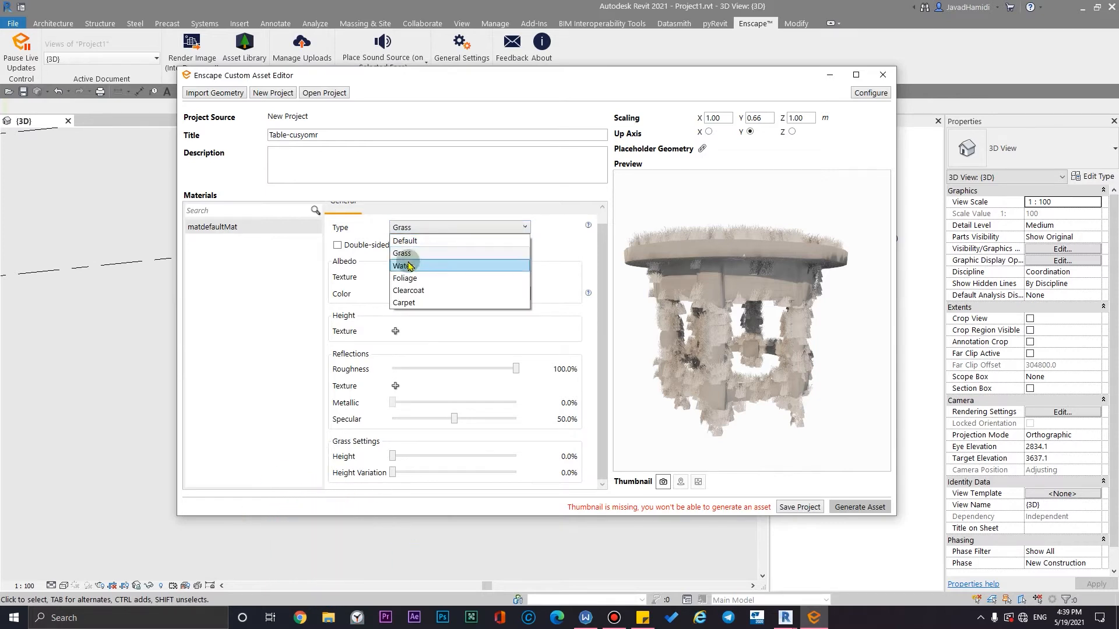
{"action": "mouse_move", "coordinate": [416, 303]}
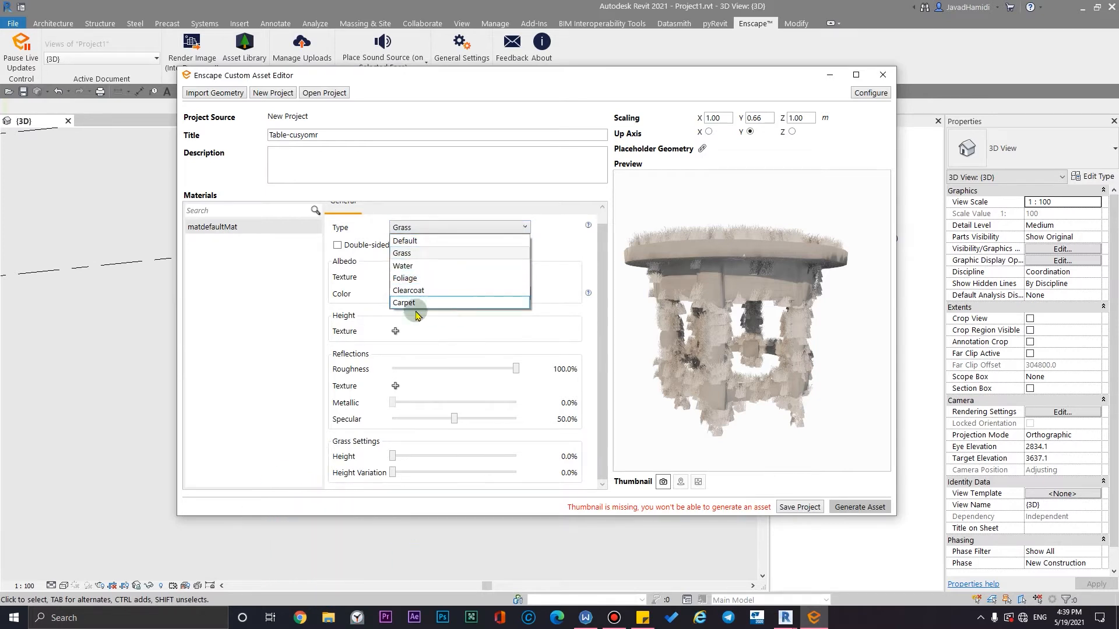
{"action": "mouse_move", "coordinate": [428, 303]}
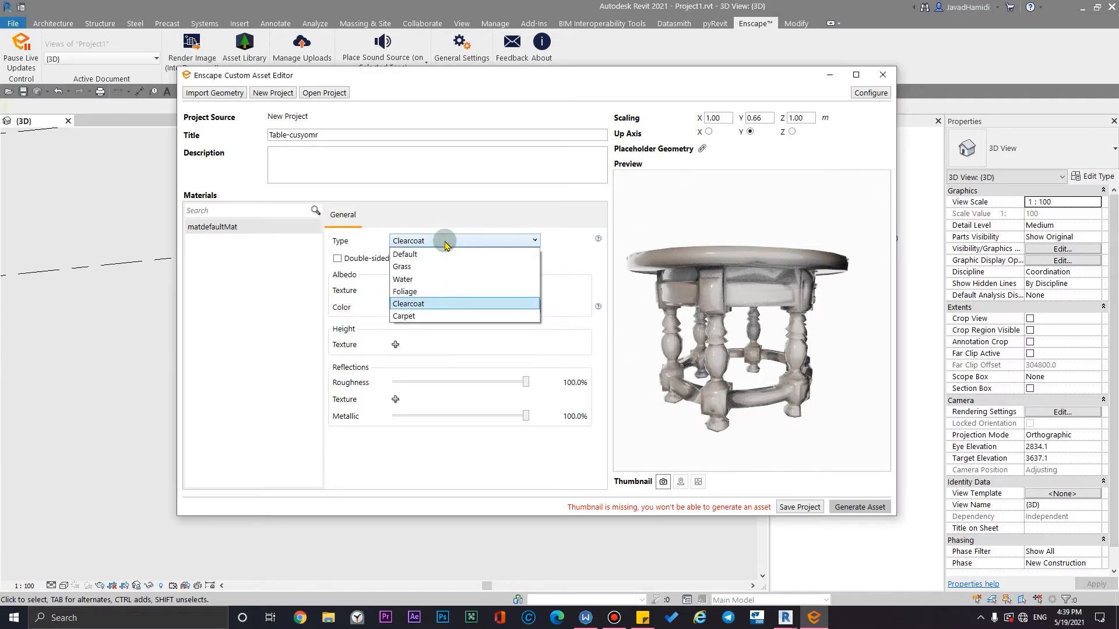
{"action": "left_click", "coordinate": [404, 254]}
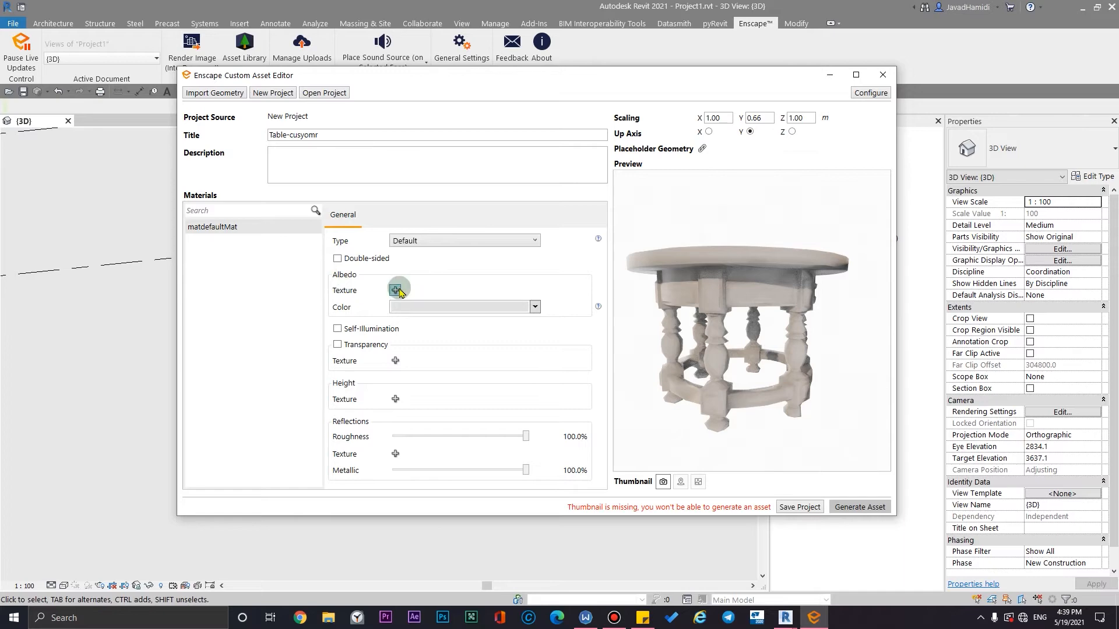
Step: Load uc1kebzfa_2K_Albedo.jpg as the albedo texture, giving the table a brown wooden finish
{"action": "left_click", "coordinate": [395, 289]}
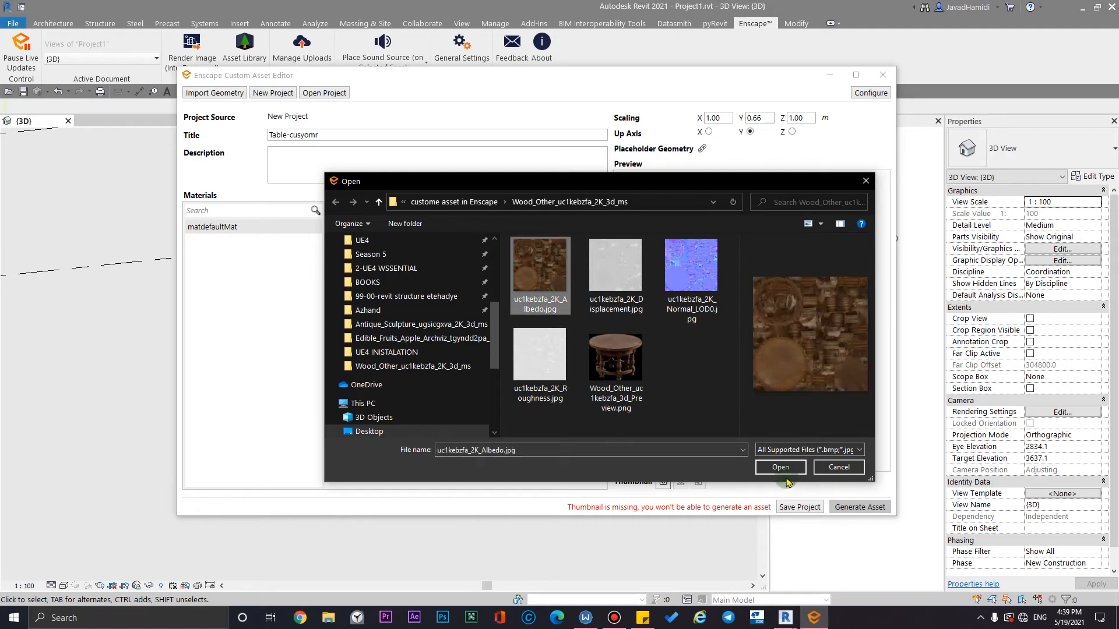
{"action": "left_click", "coordinate": [780, 466]}
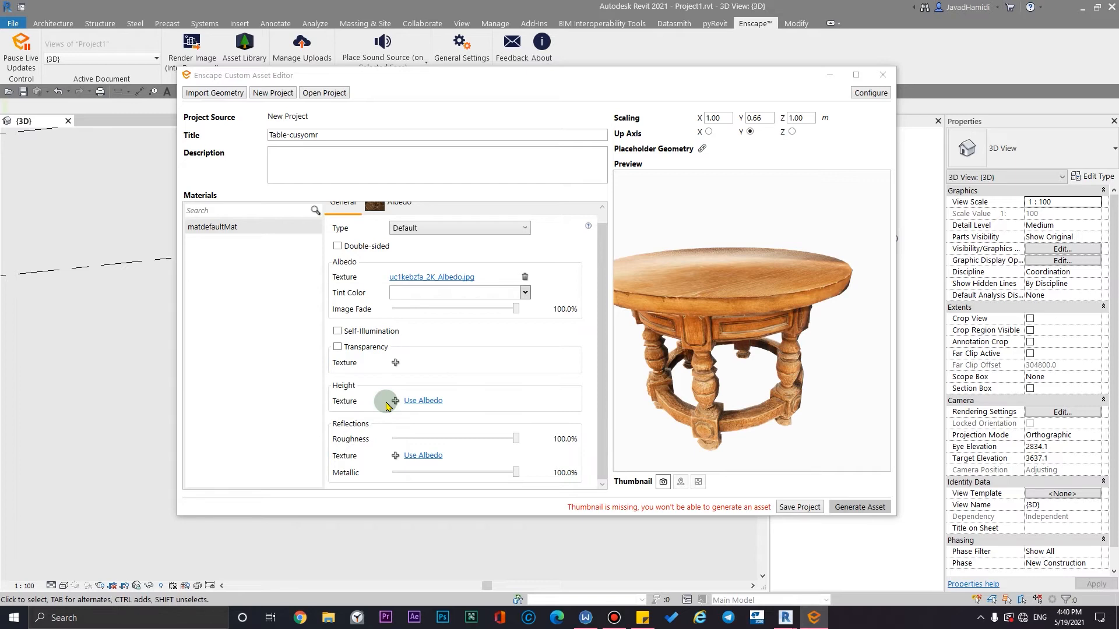
{"action": "mouse_move", "coordinate": [275, 397]}
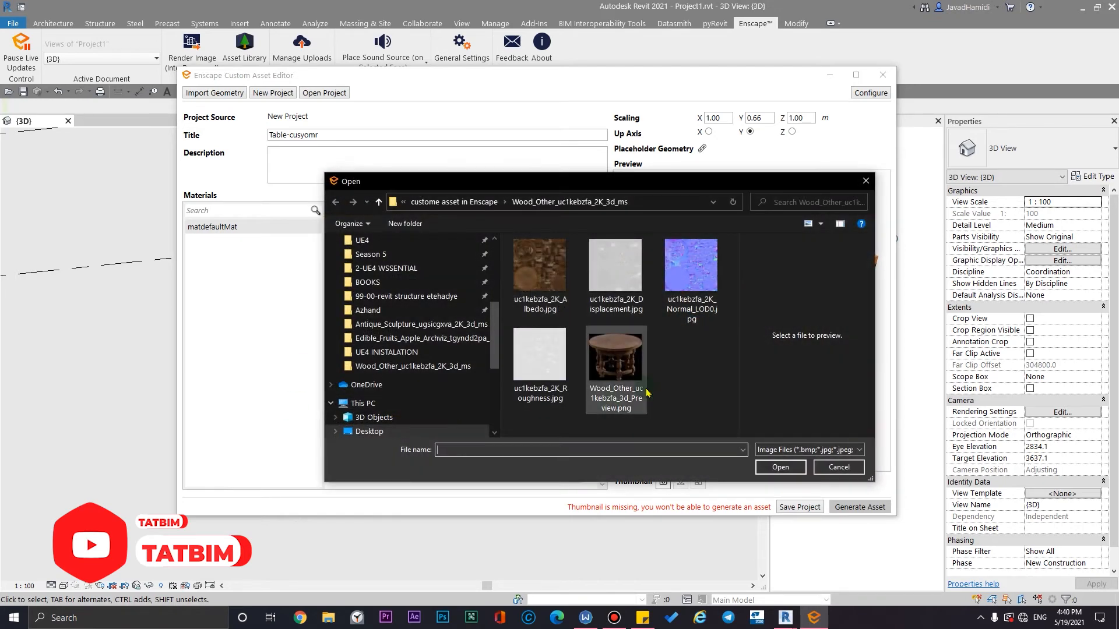
Step: Use uc1kebzfa_2K_Normal_LOD0.jpg as the height texture, type Normal map, at 147.1% intensity
{"action": "left_click", "coordinate": [691, 265]}
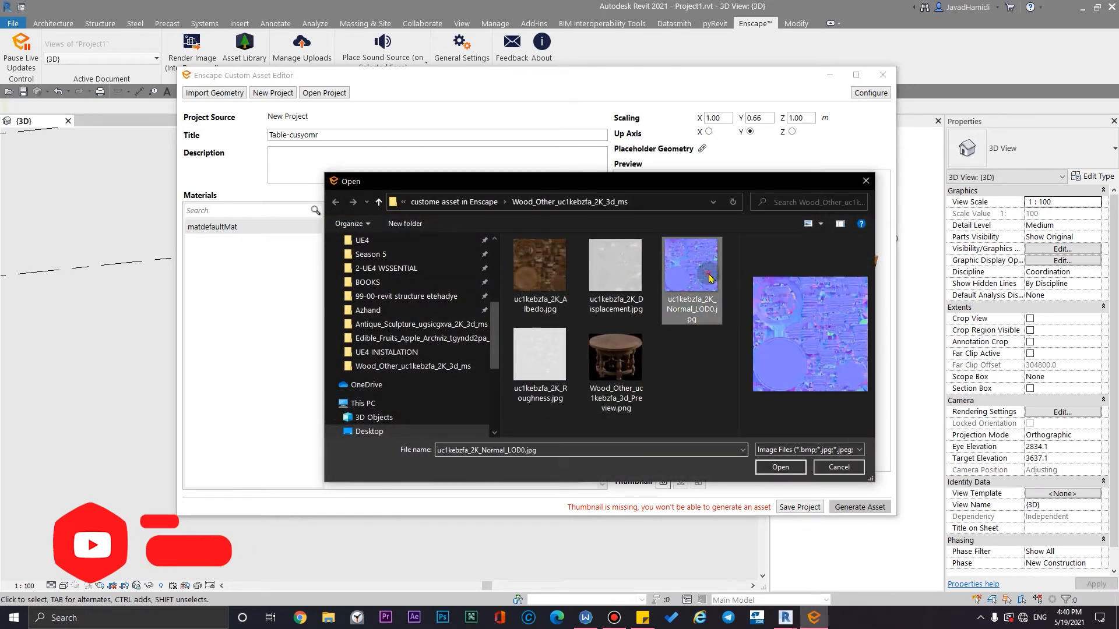
{"action": "left_click", "coordinate": [780, 466]}
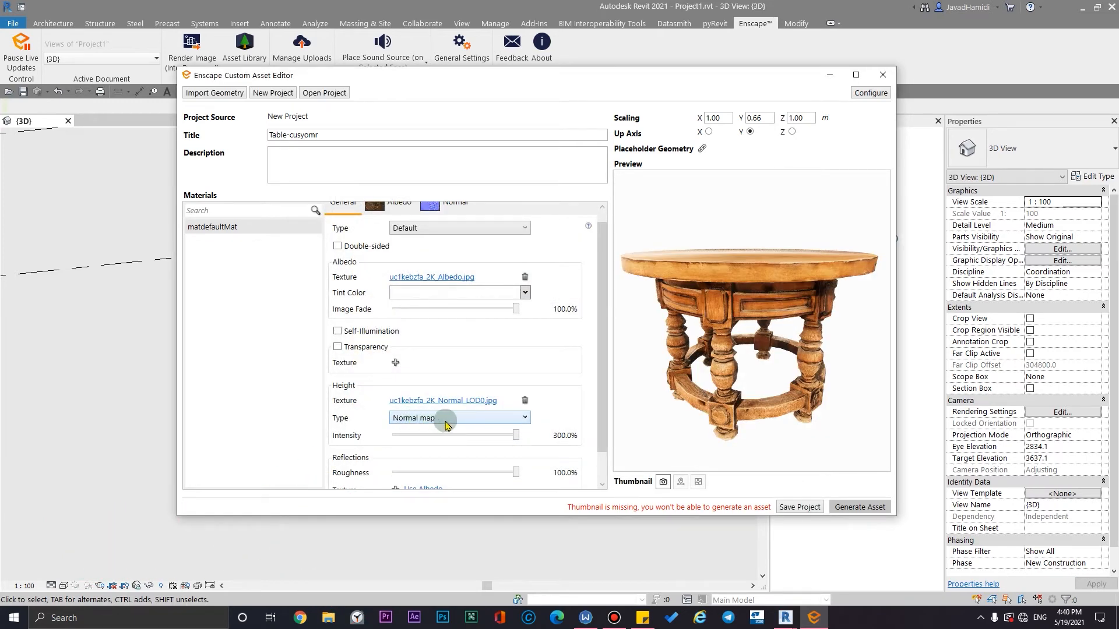
{"action": "mouse_move", "coordinate": [443, 400]}
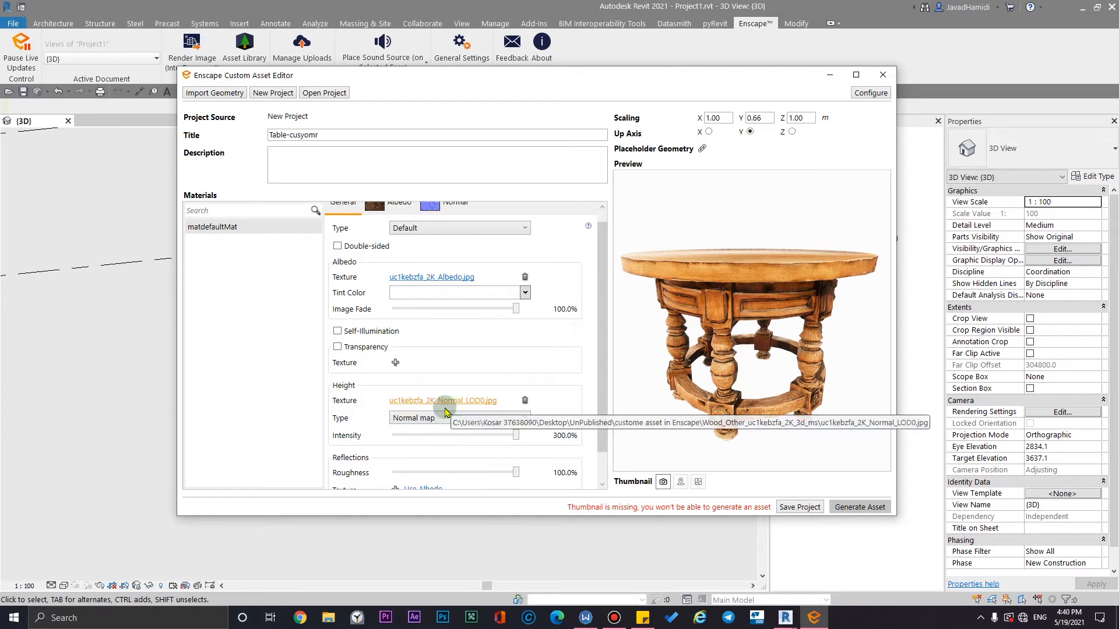
{"action": "left_click", "coordinate": [458, 417]}
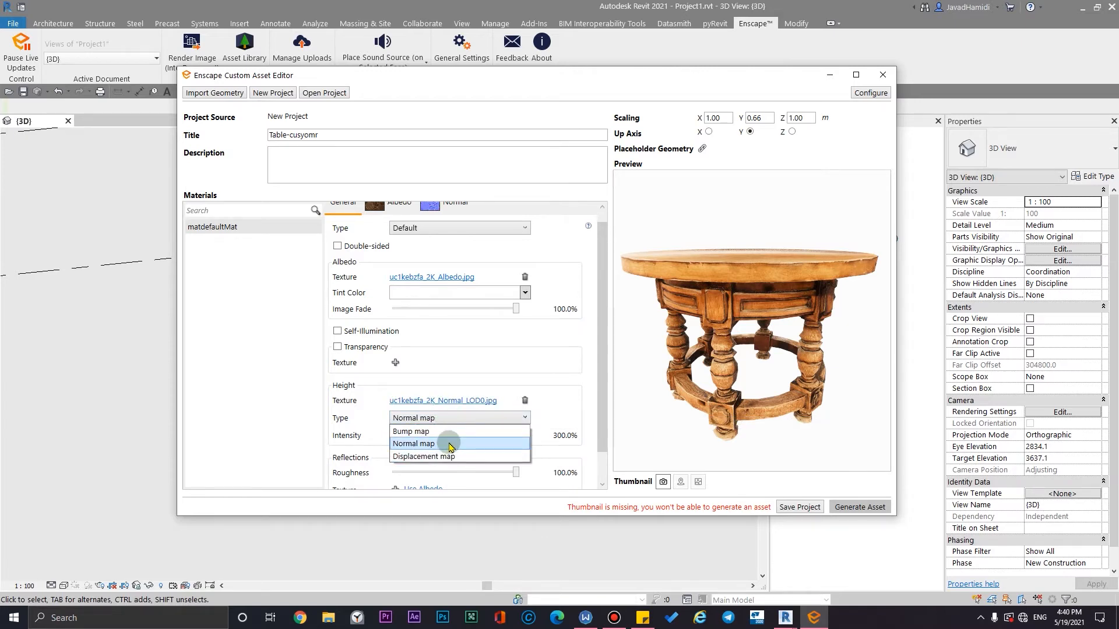
{"action": "left_click", "coordinate": [413, 443]}
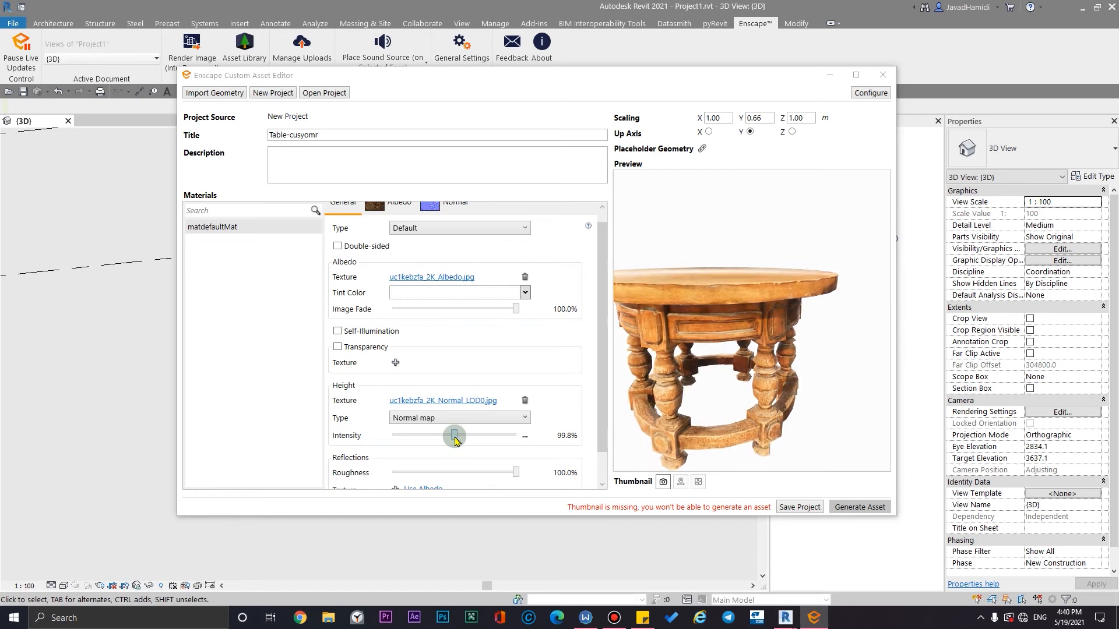
{"action": "left_click_drag", "start_coordinate": [454, 435], "coordinate": [482, 434]}
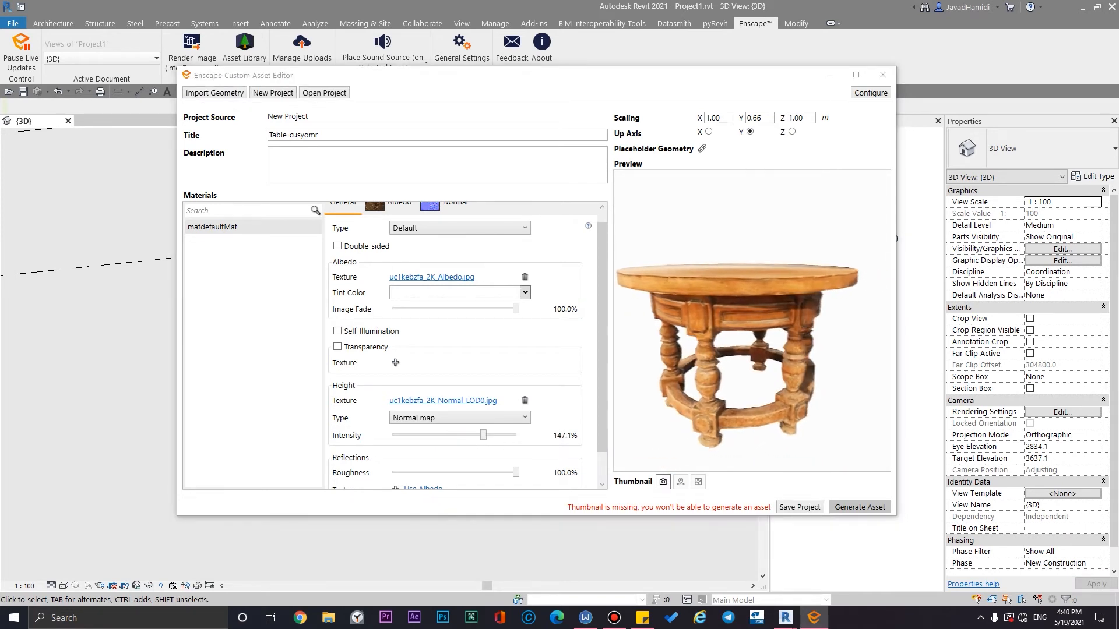
{"action": "scroll", "scroll_direction": "down", "scroll_amount": 3}
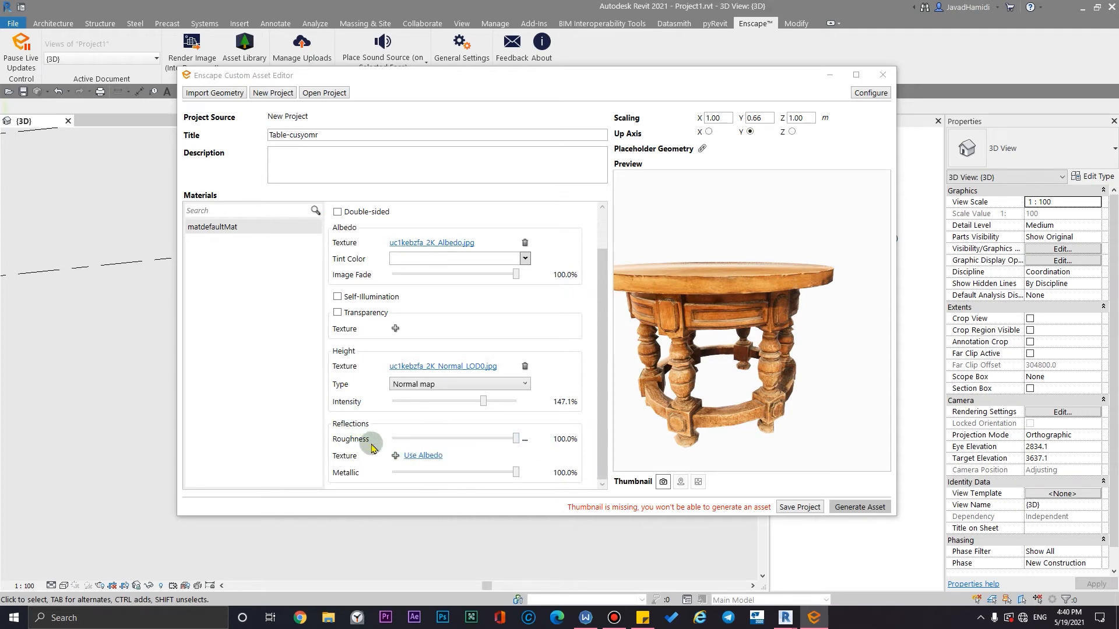
Step: Load uc1kebzfa_2K_Roughness.jpg as the roughness texture and set Metallic to 0% and Specular to about 3.7%
{"action": "left_click", "coordinate": [395, 455]}
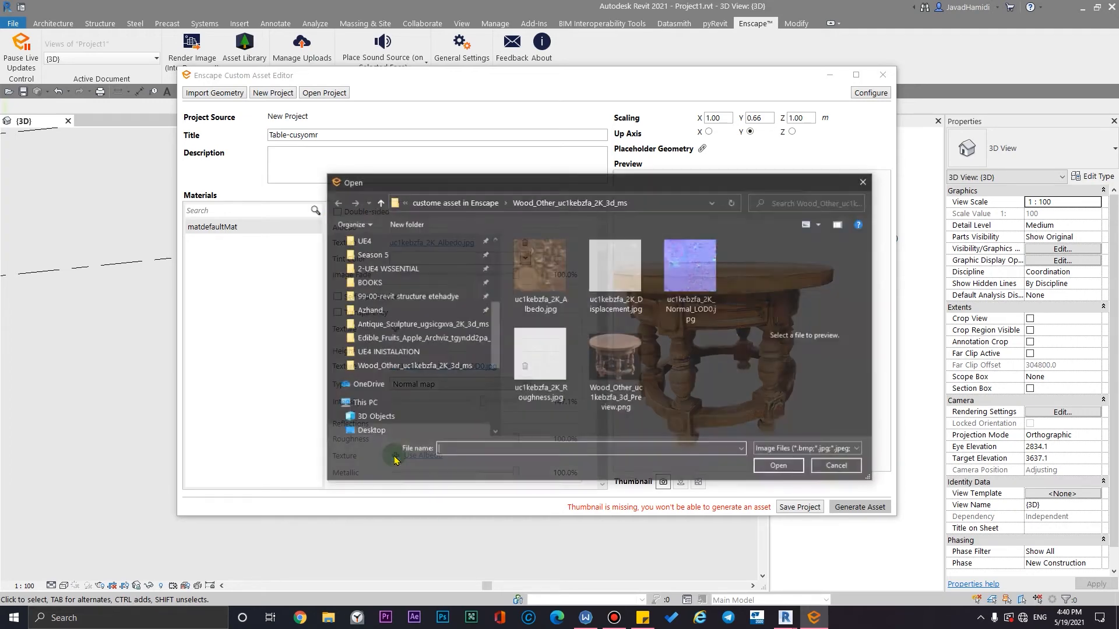
{"action": "left_click", "coordinate": [540, 354]}
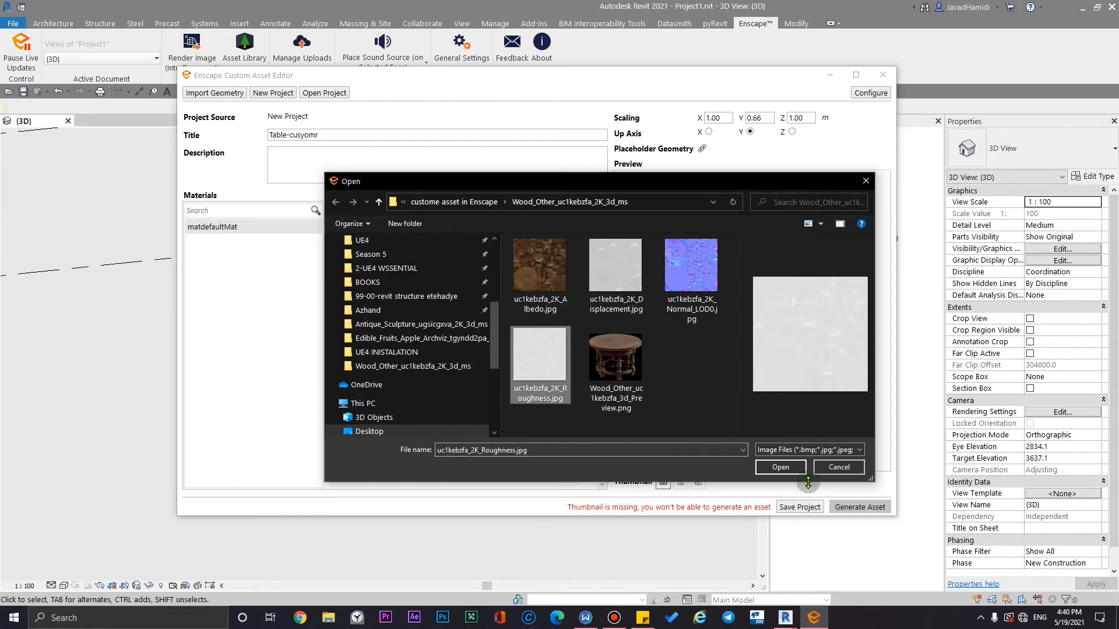
{"action": "left_click", "coordinate": [779, 466]}
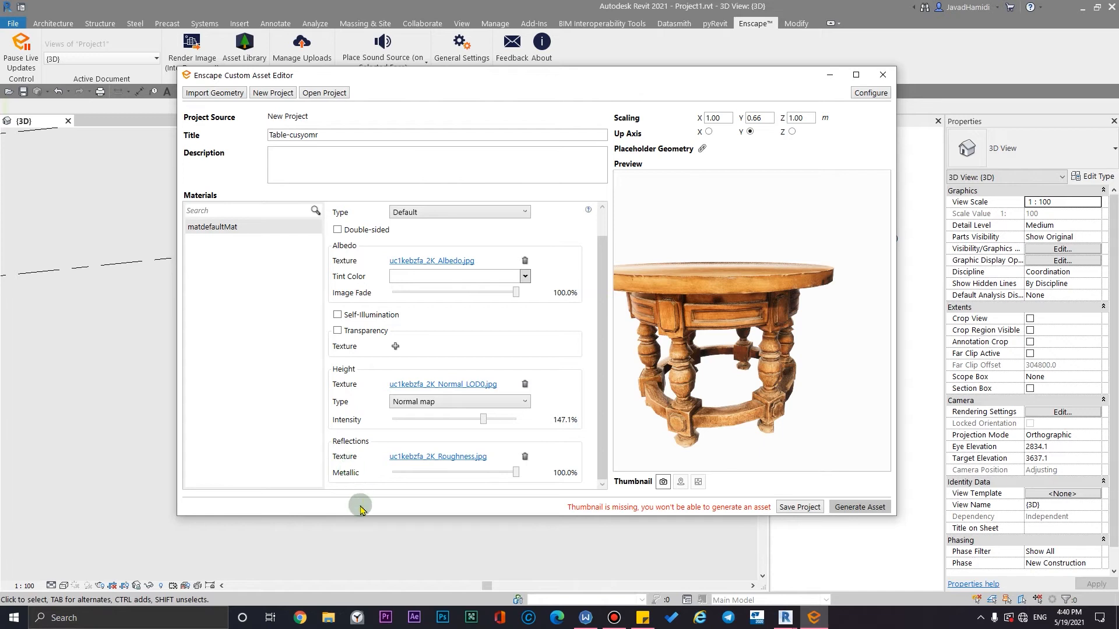
{"action": "mouse_move", "coordinate": [350, 427]}
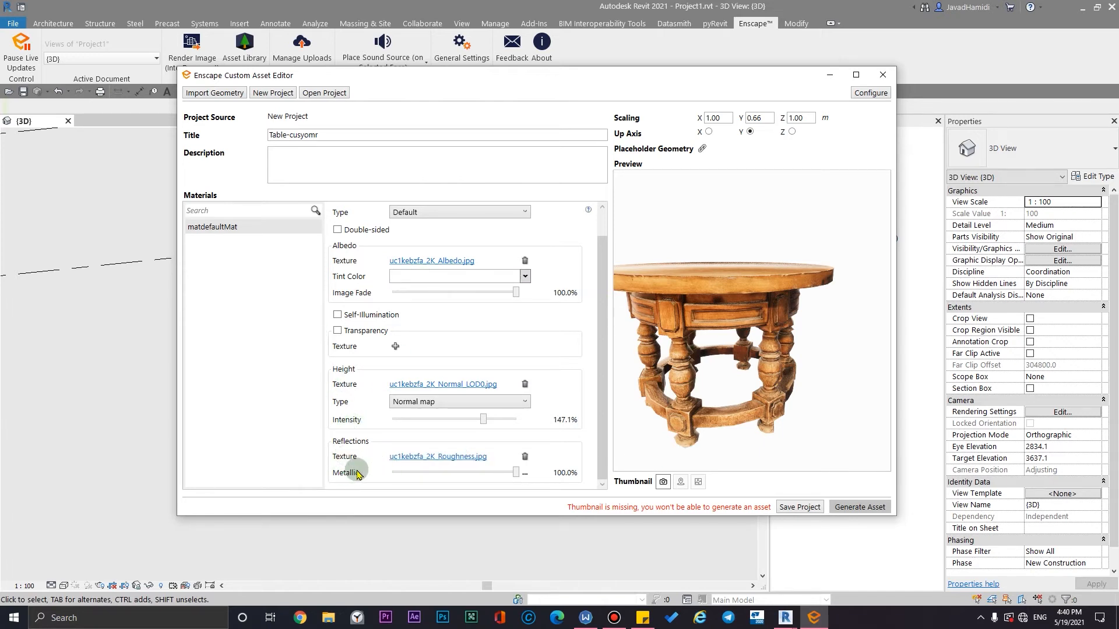
{"action": "mouse_move", "coordinate": [376, 439]}
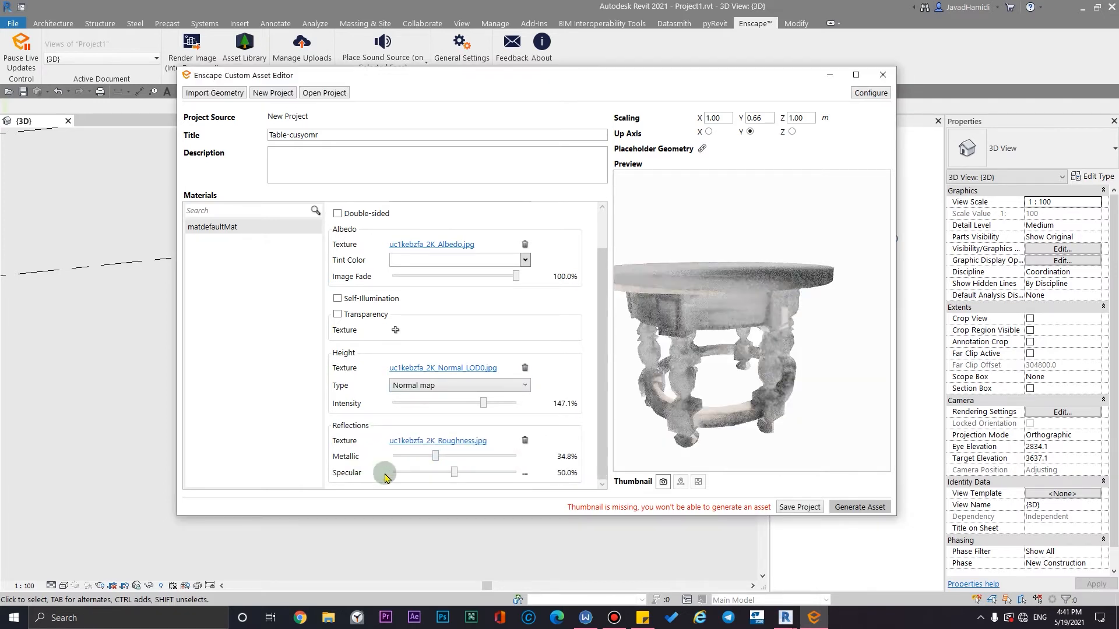
{"action": "left_click_drag", "start_coordinate": [437, 456], "coordinate": [406, 456]}
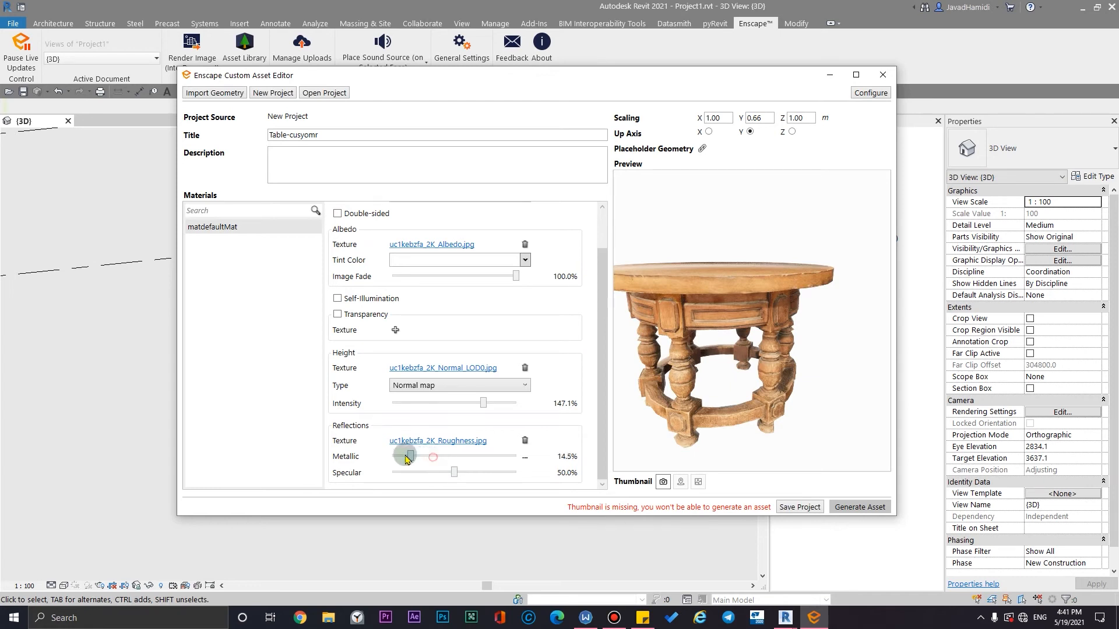
{"action": "left_click_drag", "start_coordinate": [406, 457], "coordinate": [392, 457]}
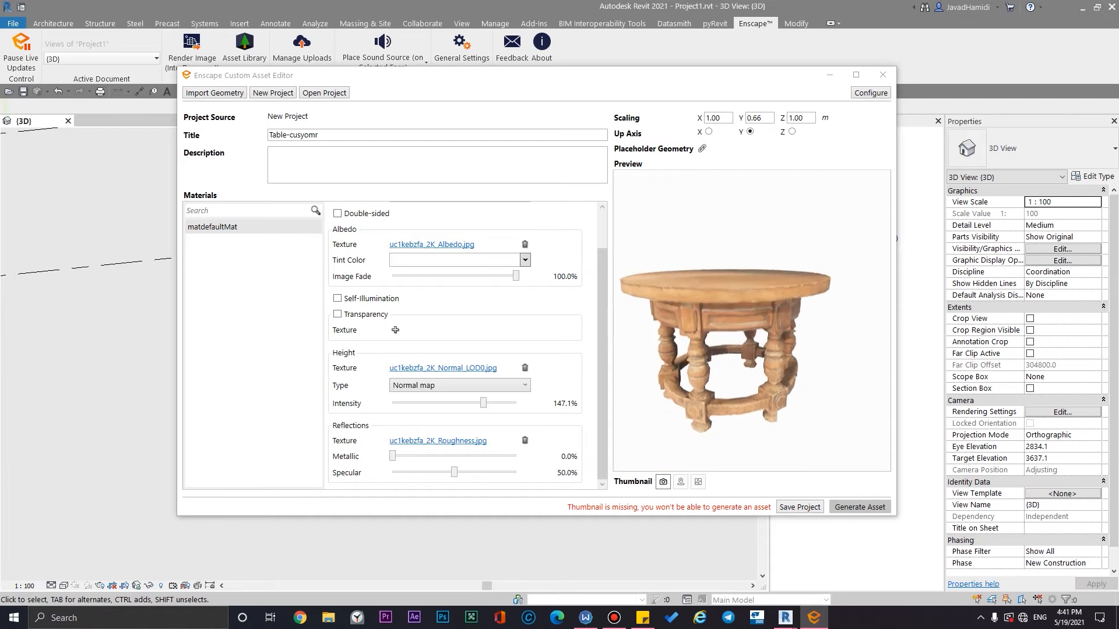
{"action": "left_click_drag", "start_coordinate": [453, 472], "coordinate": [396, 472]}
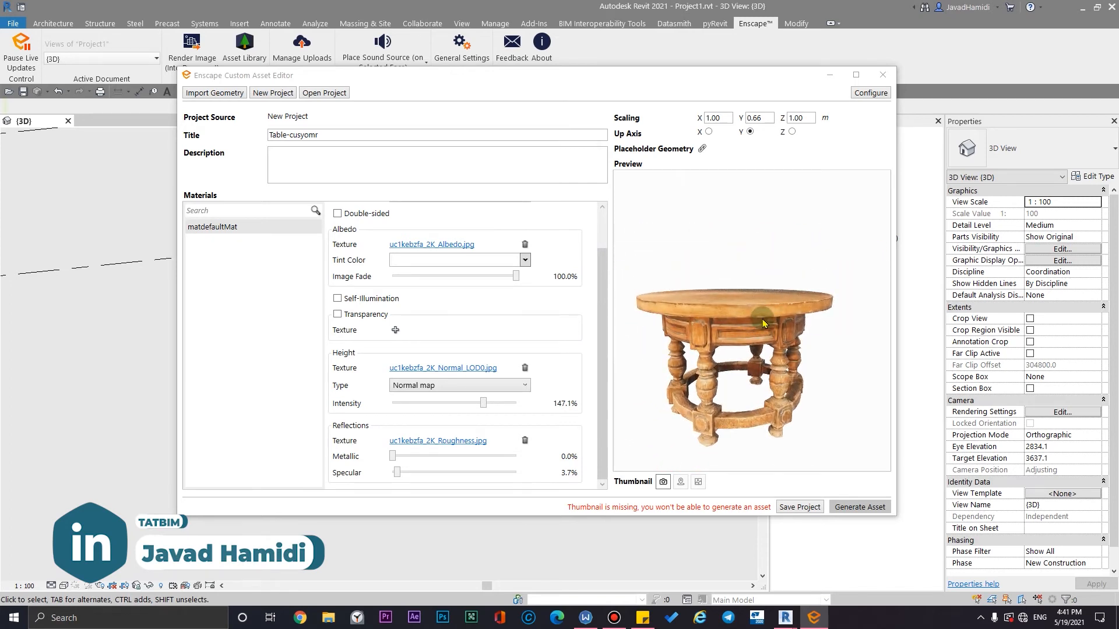
{"action": "mouse_move", "coordinate": [754, 414]}
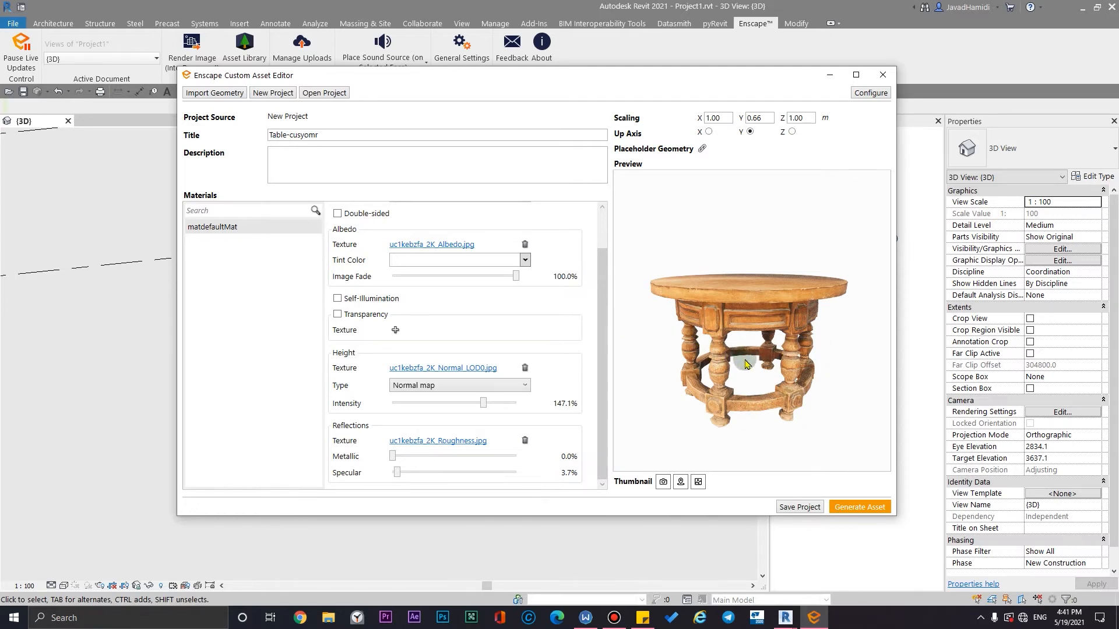
{"action": "mouse_move", "coordinate": [714, 384]}
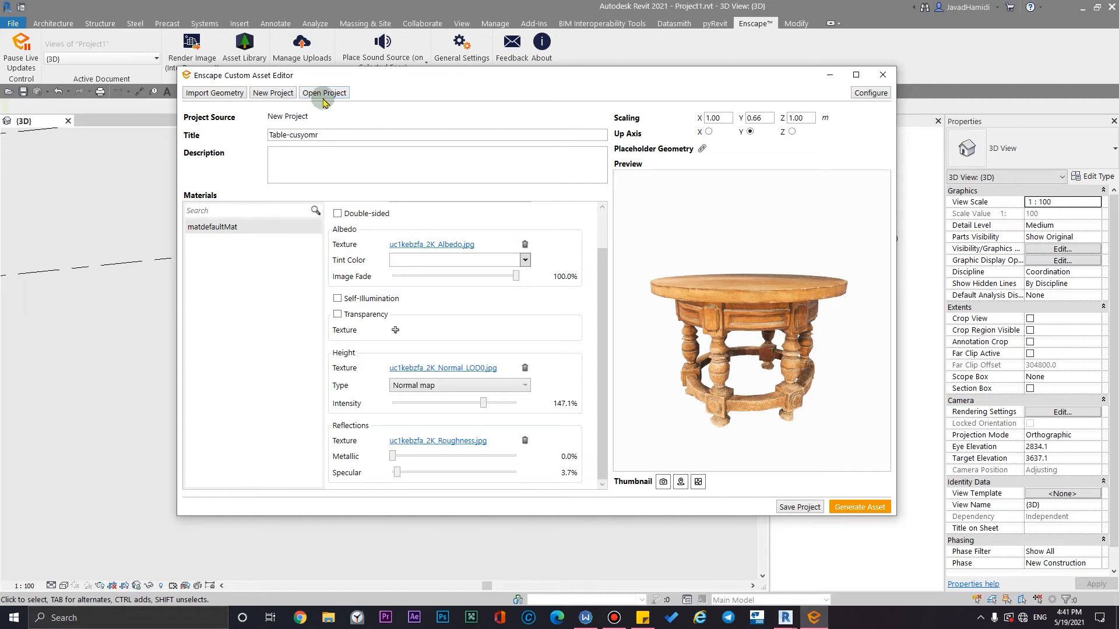
{"action": "mouse_move", "coordinate": [731, 379]}
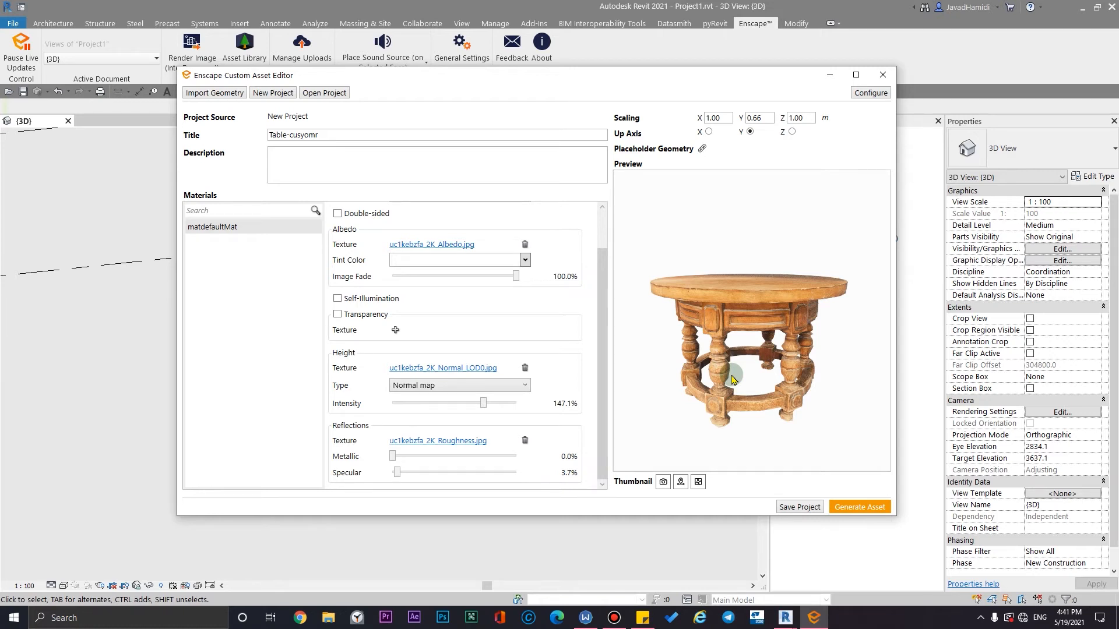
{"action": "mouse_move", "coordinate": [771, 299]}
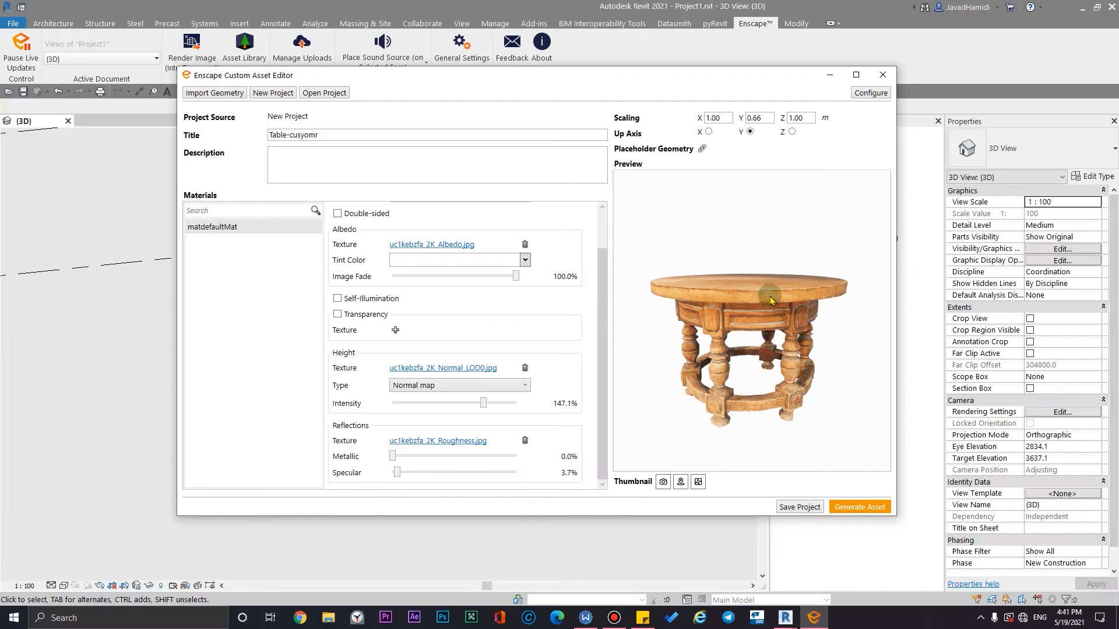
{"action": "mouse_move", "coordinate": [749, 384]}
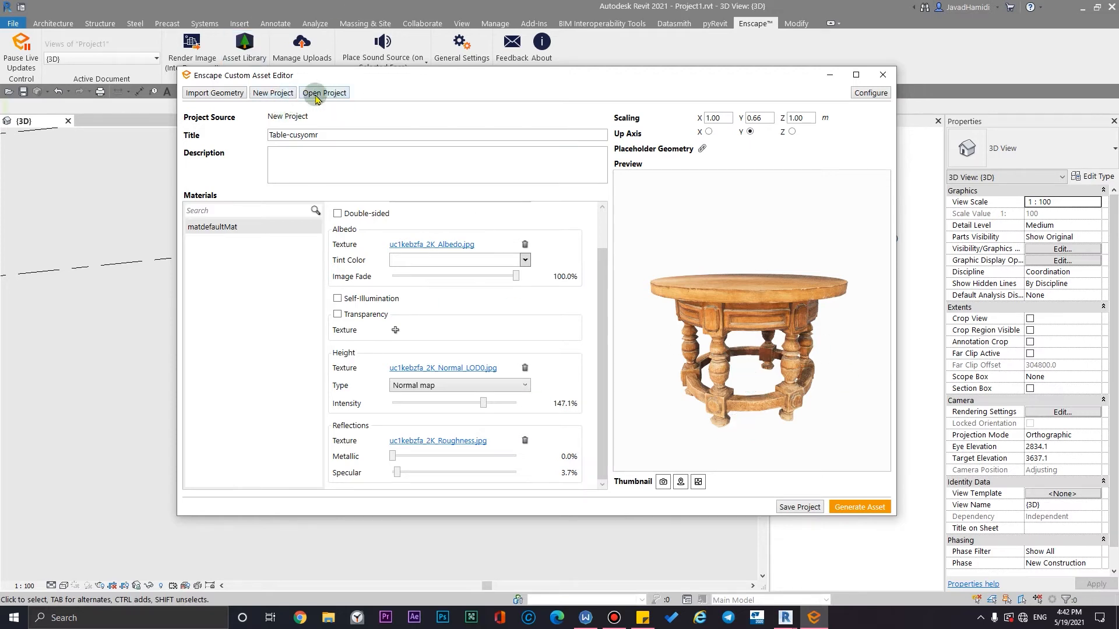
{"action": "mouse_move", "coordinate": [754, 364]}
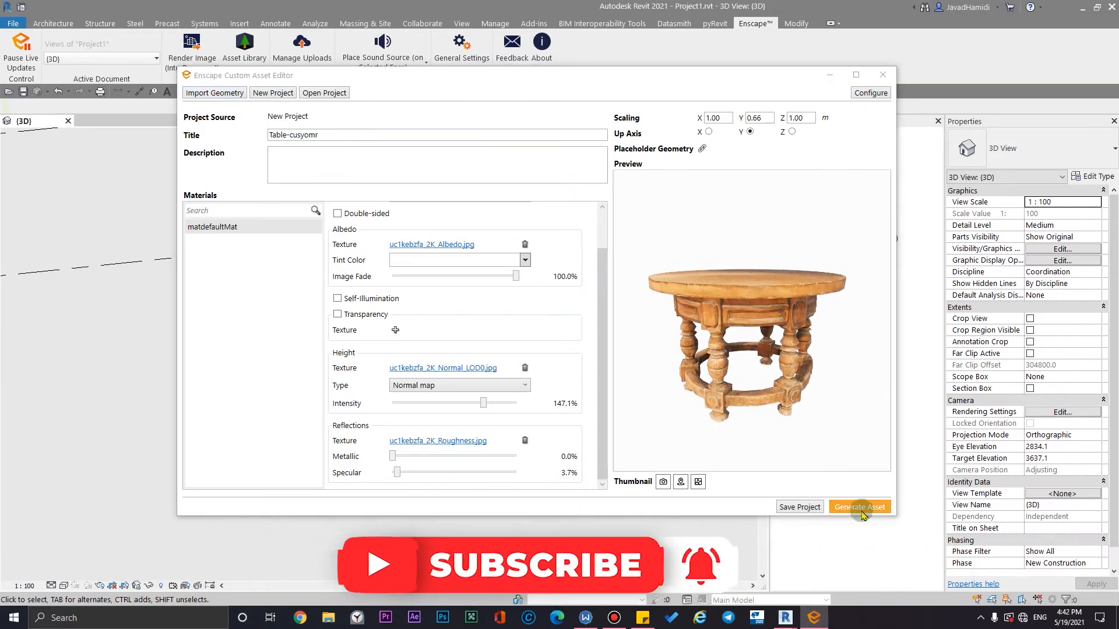
Step: Generate the asset, saving the project under Desktop > UnPublished > custome asset in Enscape when prompted
{"action": "left_click", "coordinate": [859, 507]}
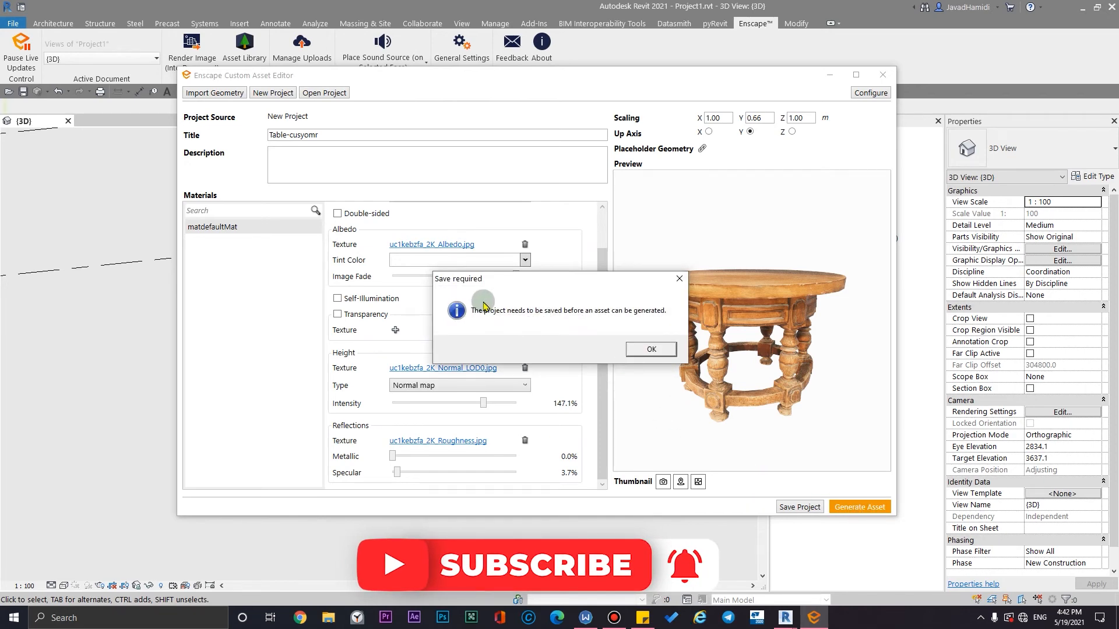
{"action": "left_click", "coordinate": [650, 348]}
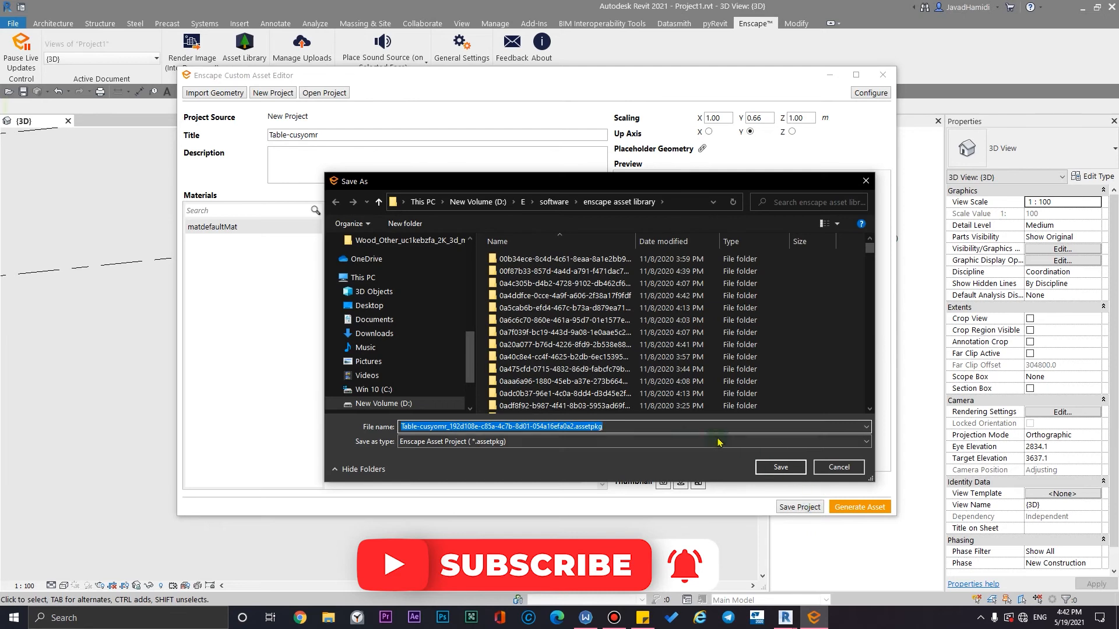
{"action": "left_click", "coordinate": [369, 304]}
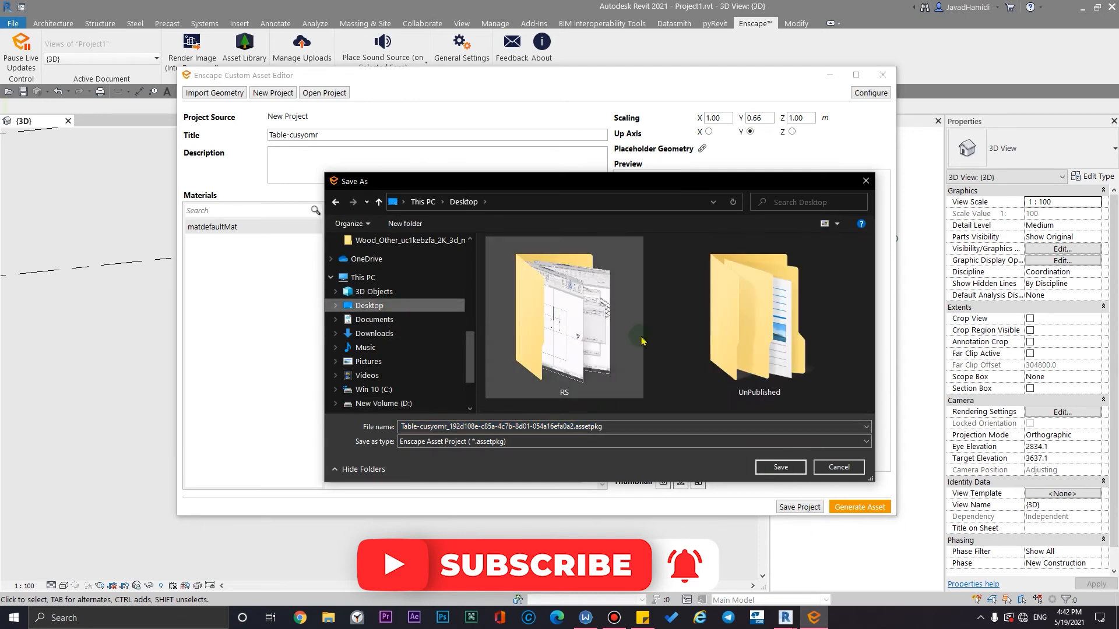
{"action": "double_click", "coordinate": [759, 317]}
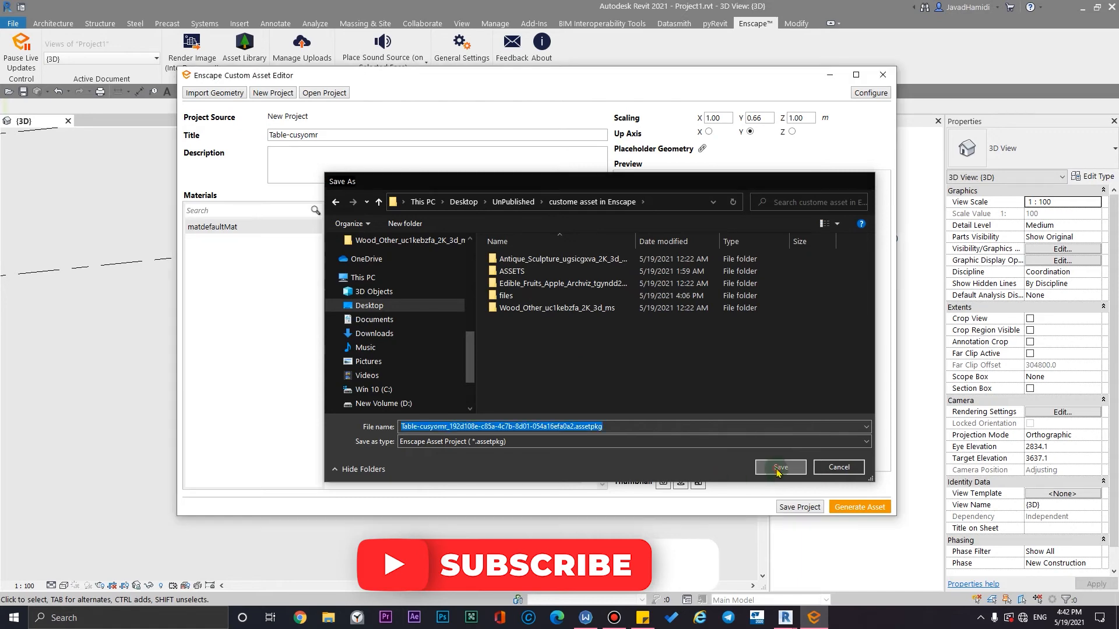
{"action": "left_click", "coordinate": [779, 467]}
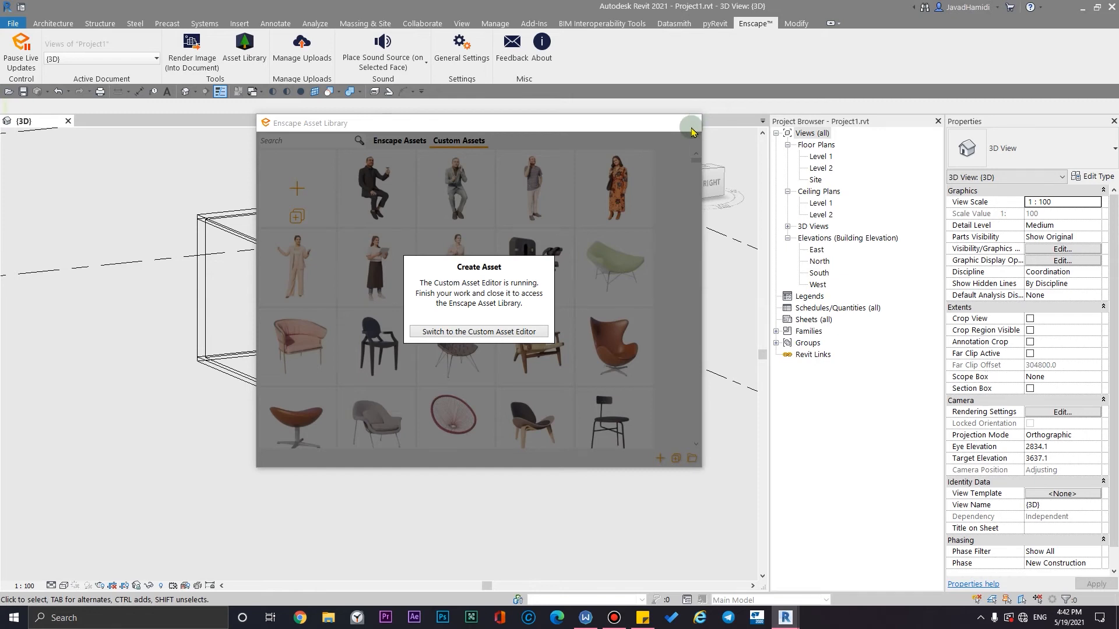
{"action": "mouse_move", "coordinate": [595, 296]}
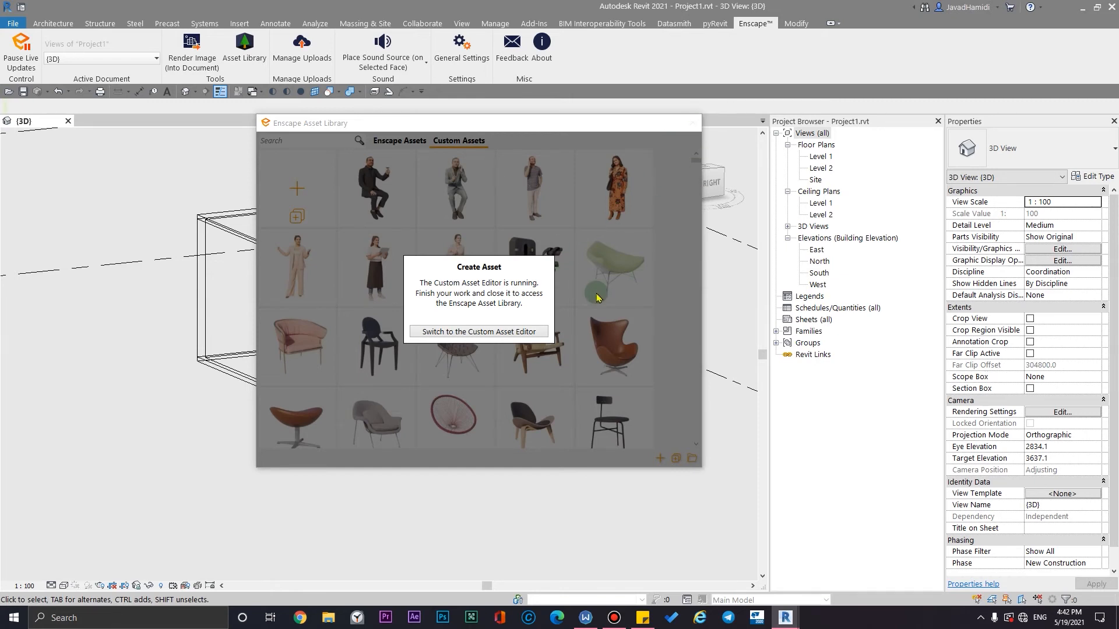
{"action": "mouse_move", "coordinate": [490, 157]}
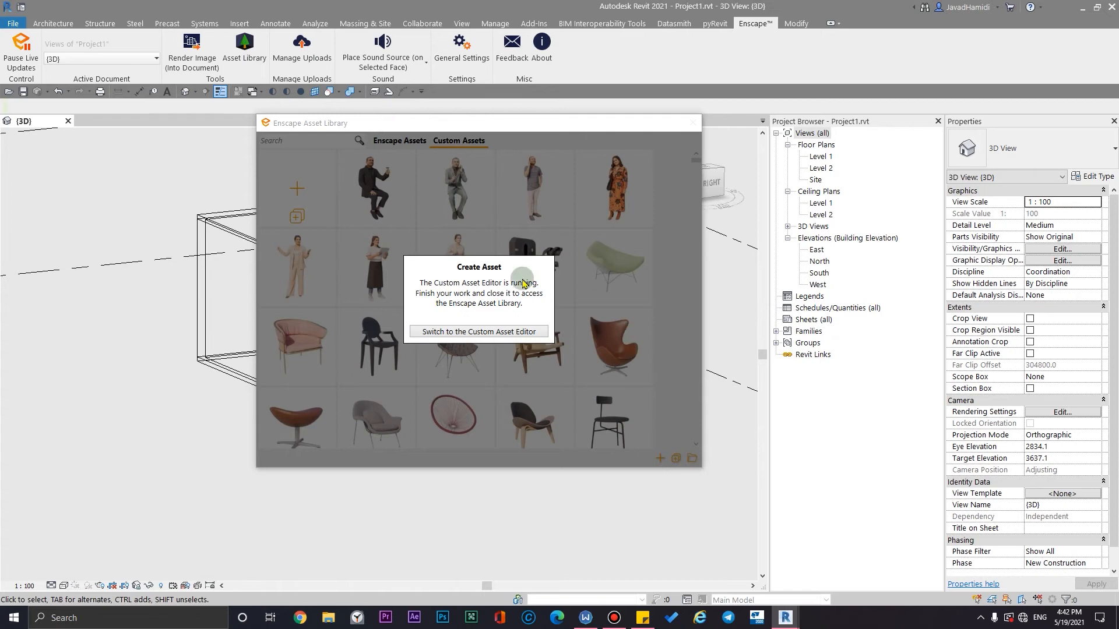
{"action": "mouse_move", "coordinate": [561, 317]}
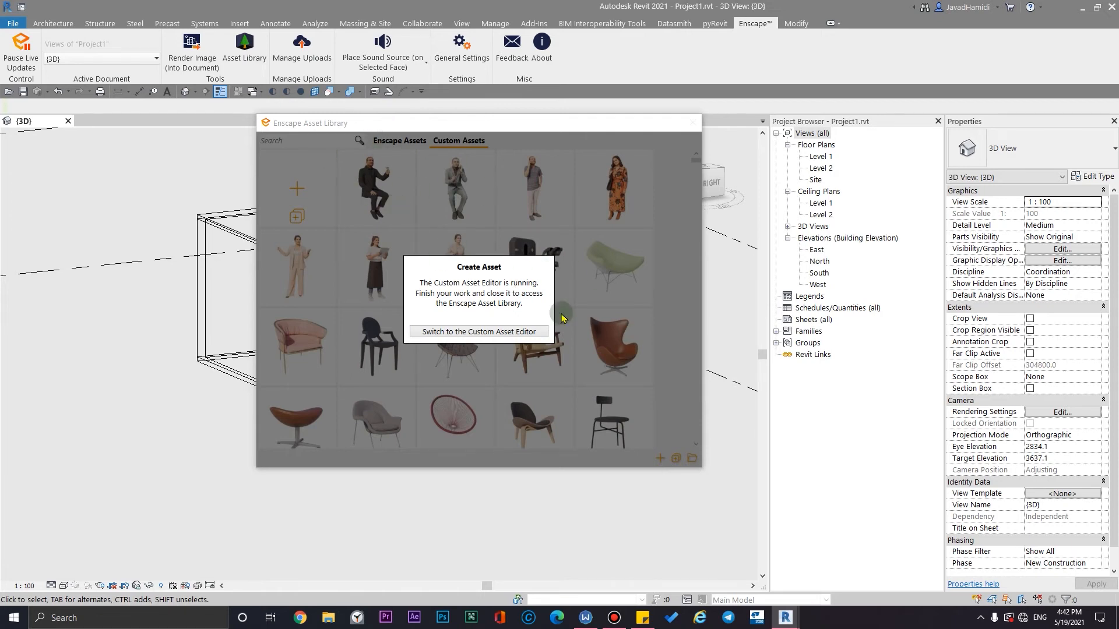
{"action": "mouse_move", "coordinate": [590, 126]}
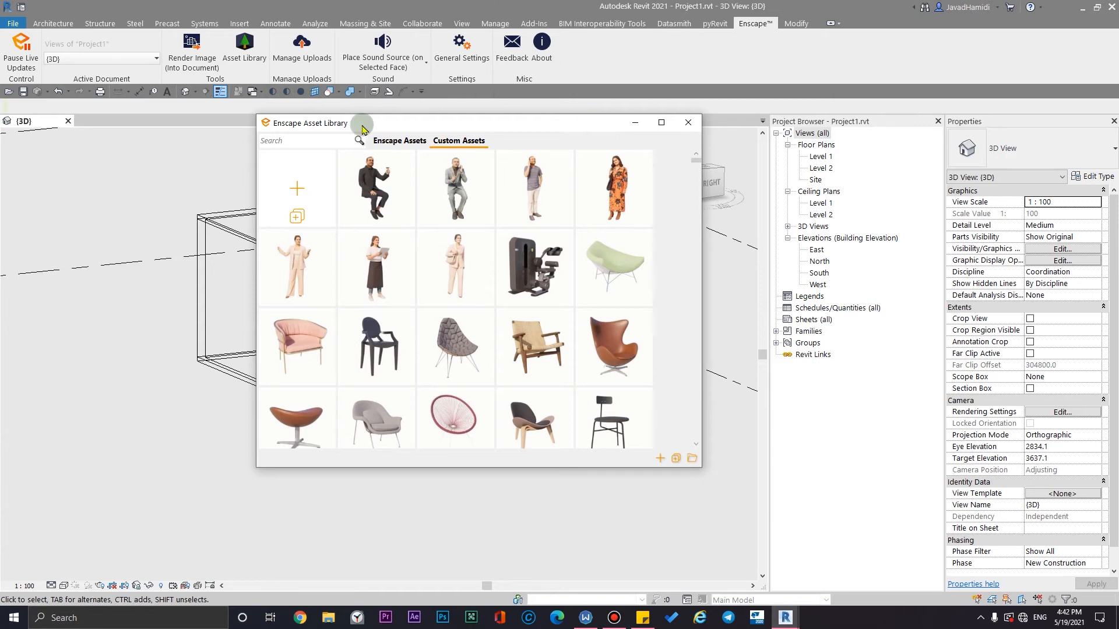
Step: Search the asset library for 'table' once the editor overlay clears
{"action": "left_click", "coordinate": [306, 141]}
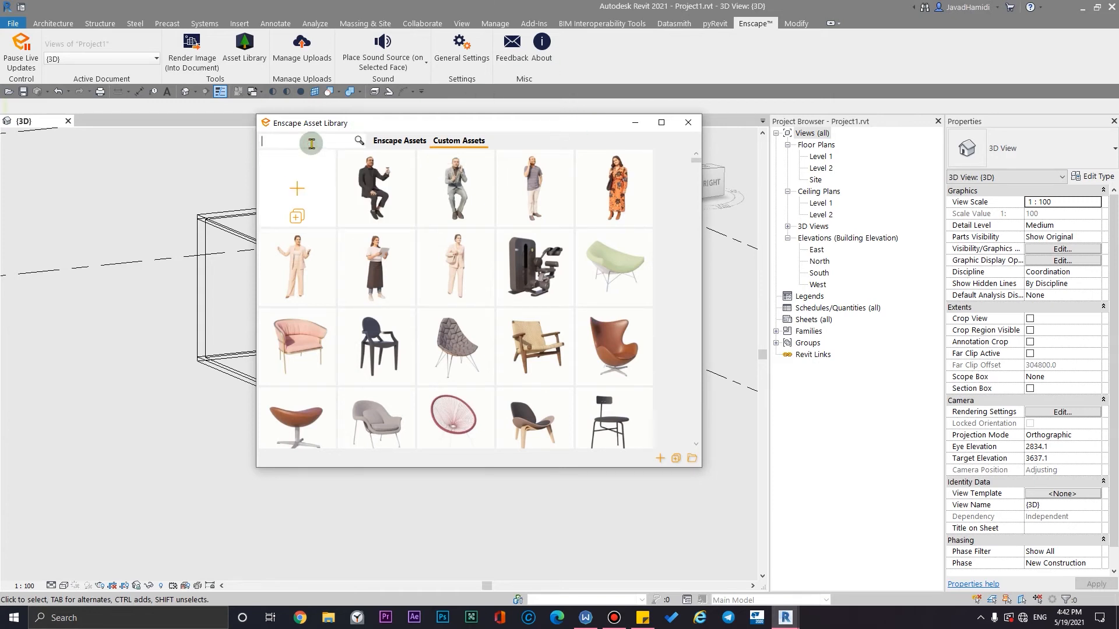
{"action": "type", "text": "table"}
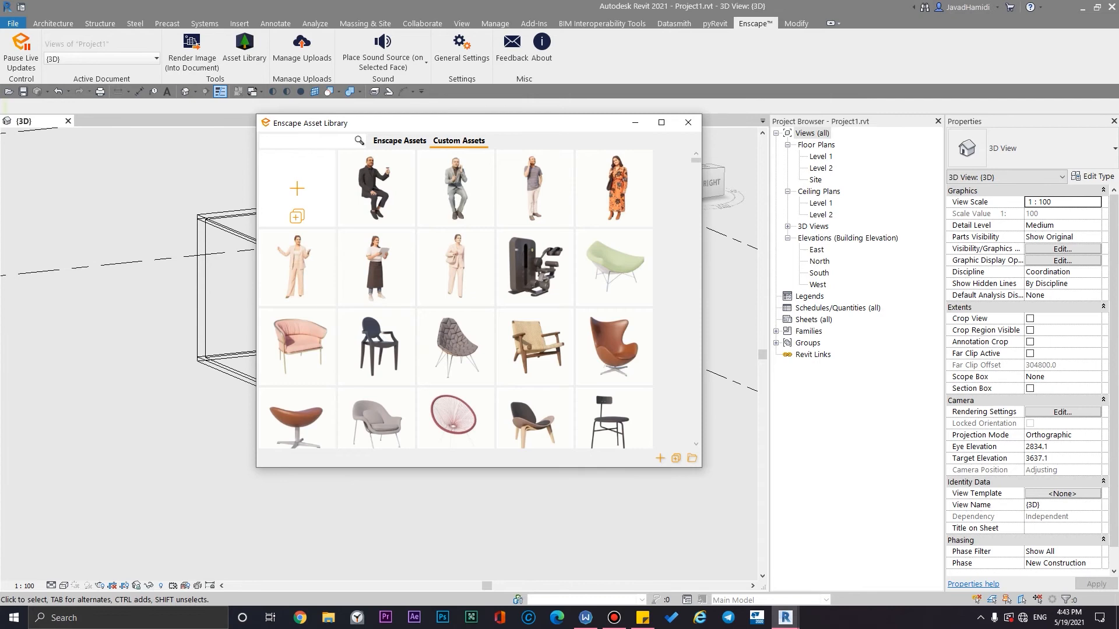
Step: Scroll the Table results down to the new Table-cusyomr wooden table tagged New
{"action": "type", "text": "Table"}
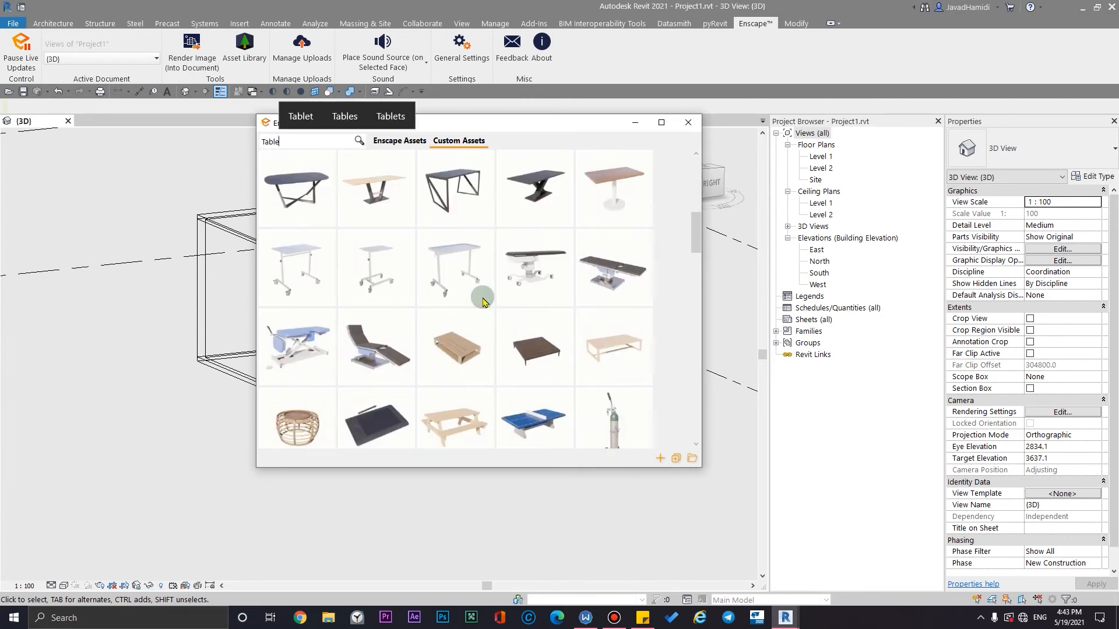
{"action": "scroll", "scroll_direction": "down", "scroll_amount": 3}
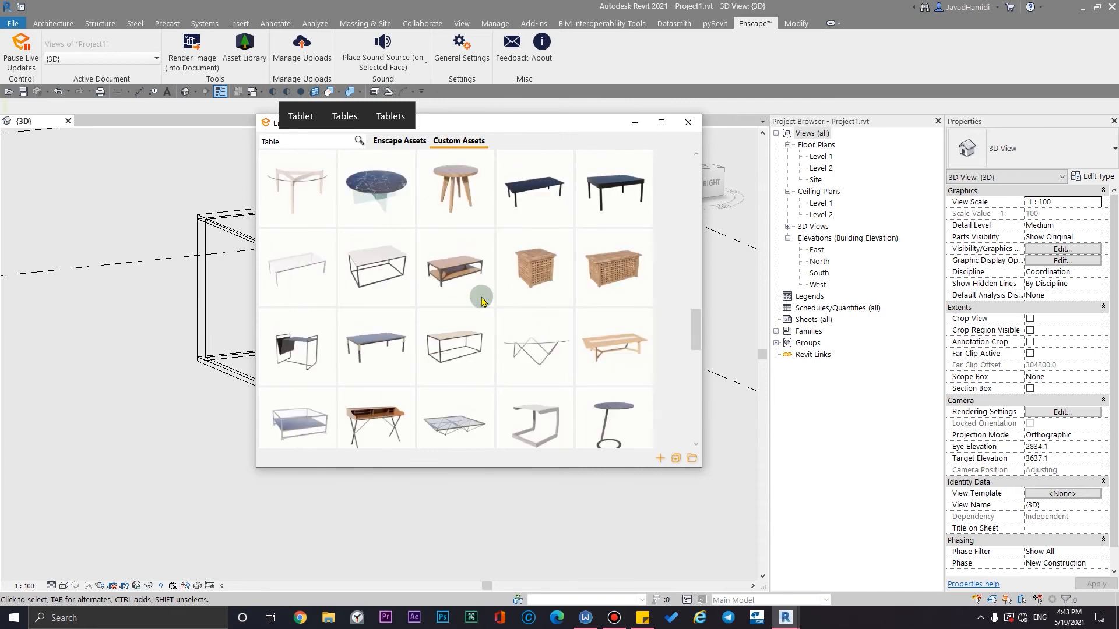
{"action": "scroll", "scroll_direction": "down", "scroll_amount": 3}
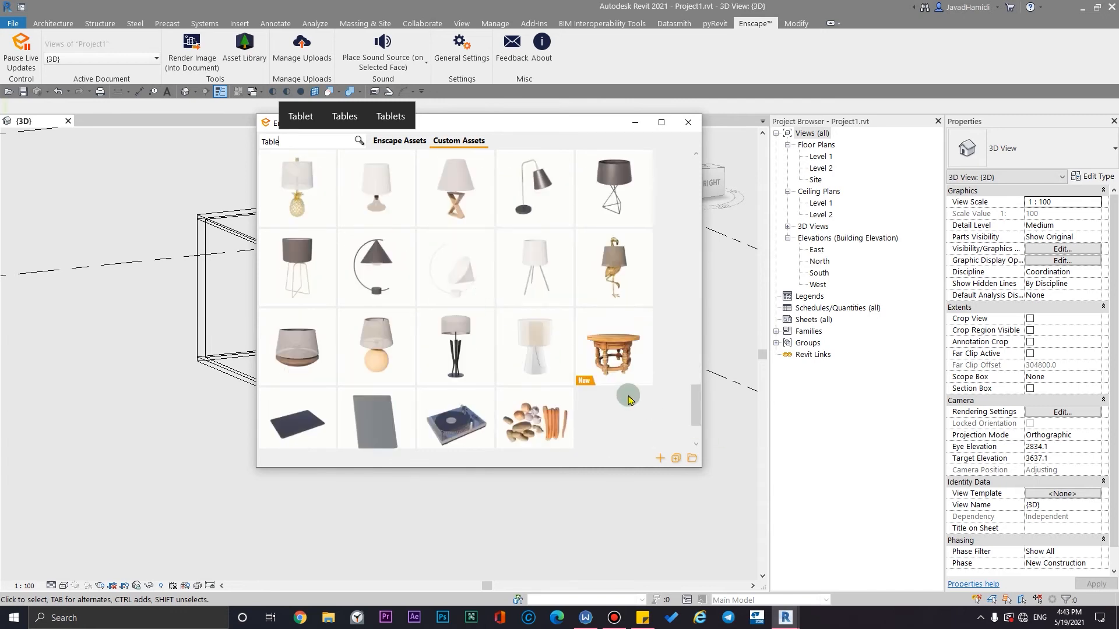
{"action": "mouse_move", "coordinate": [611, 347]}
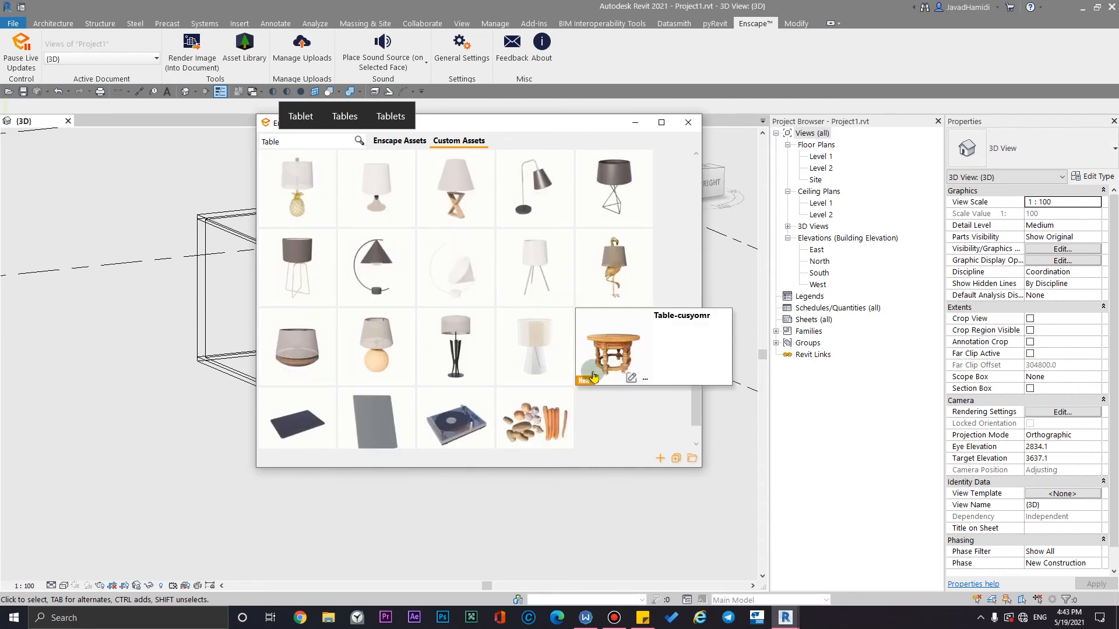
{"action": "mouse_move", "coordinate": [632, 378]}
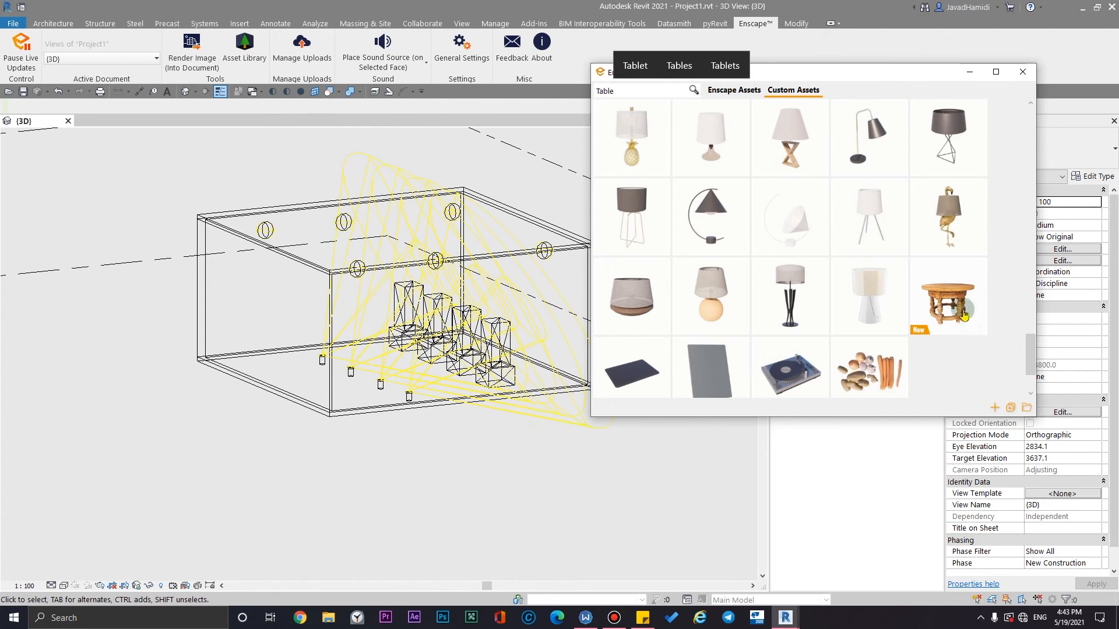
{"action": "left_click", "coordinate": [1022, 71]}
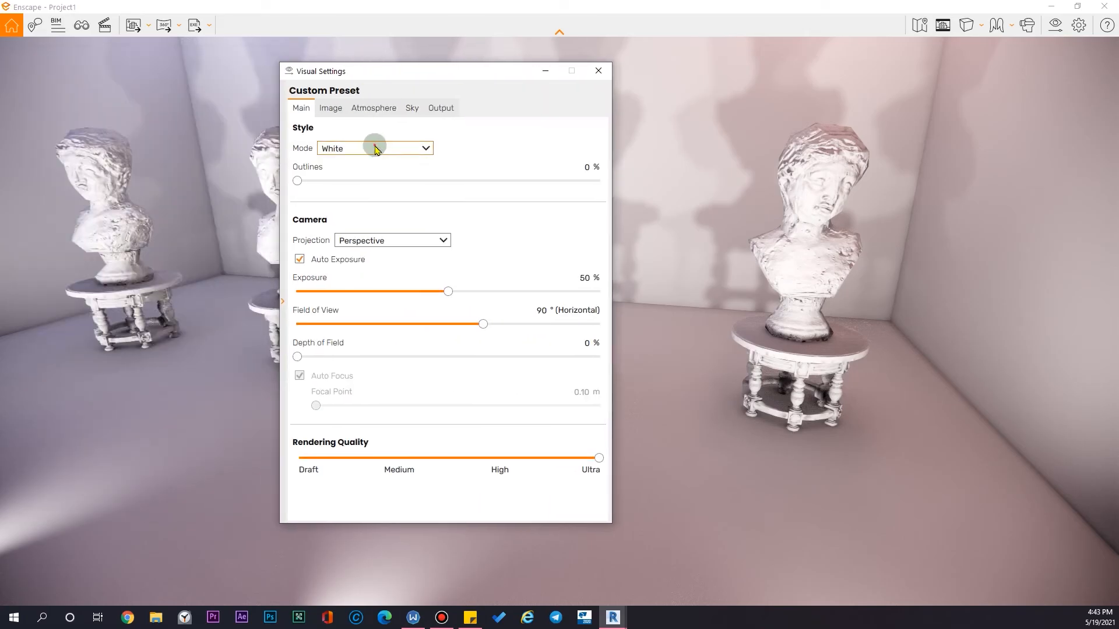
Step: Set Style Mode from White to None so the tables render as textured wood
{"action": "left_click", "coordinate": [374, 148]}
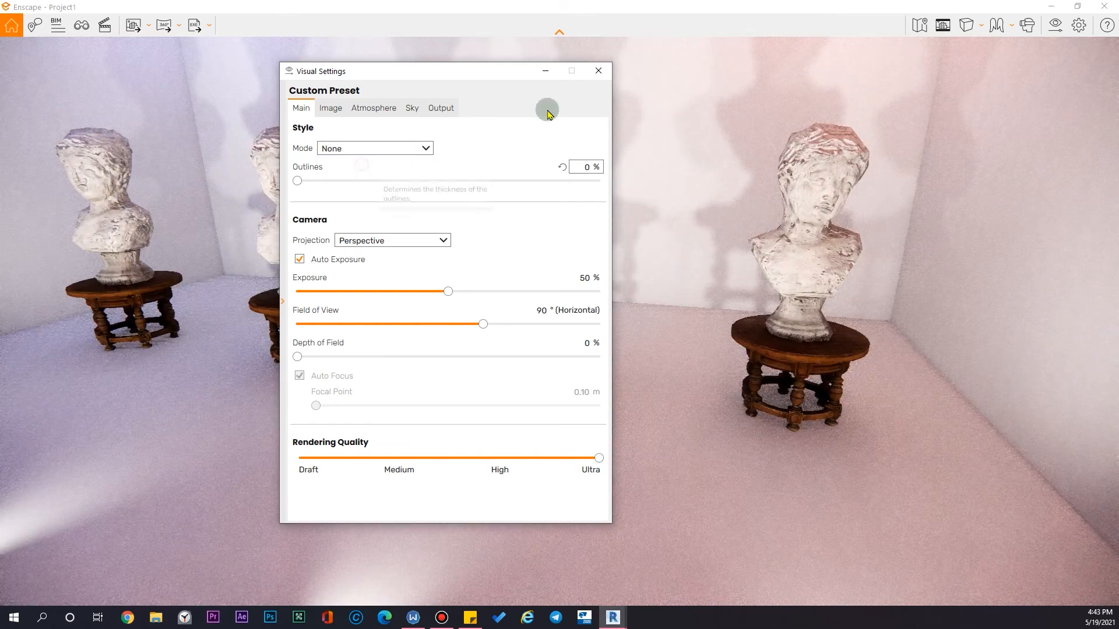
{"action": "left_click", "coordinate": [598, 72]}
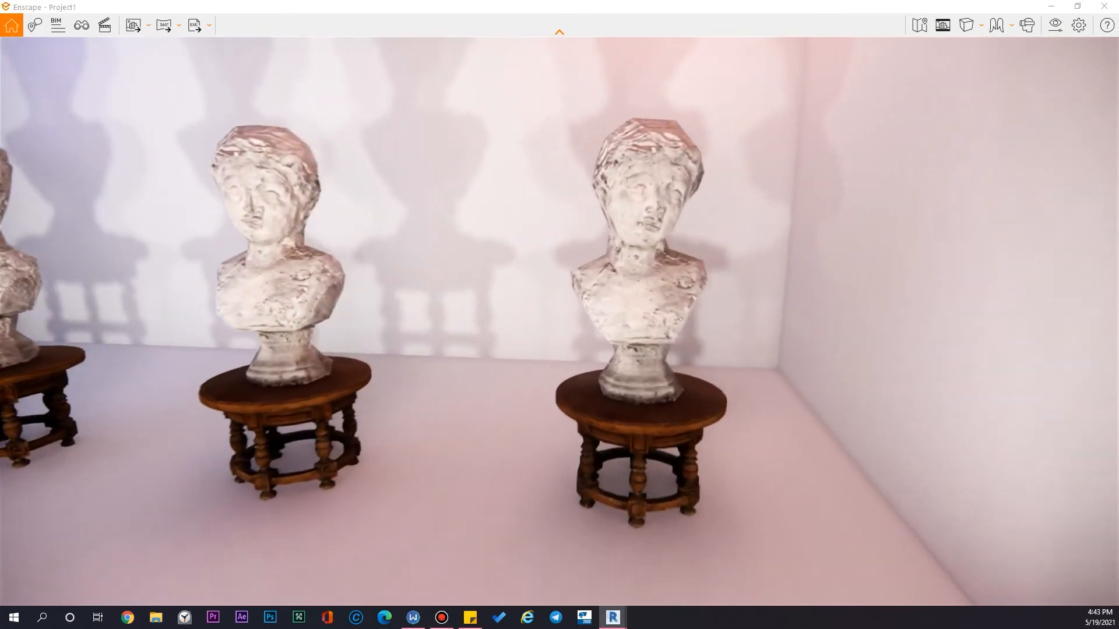